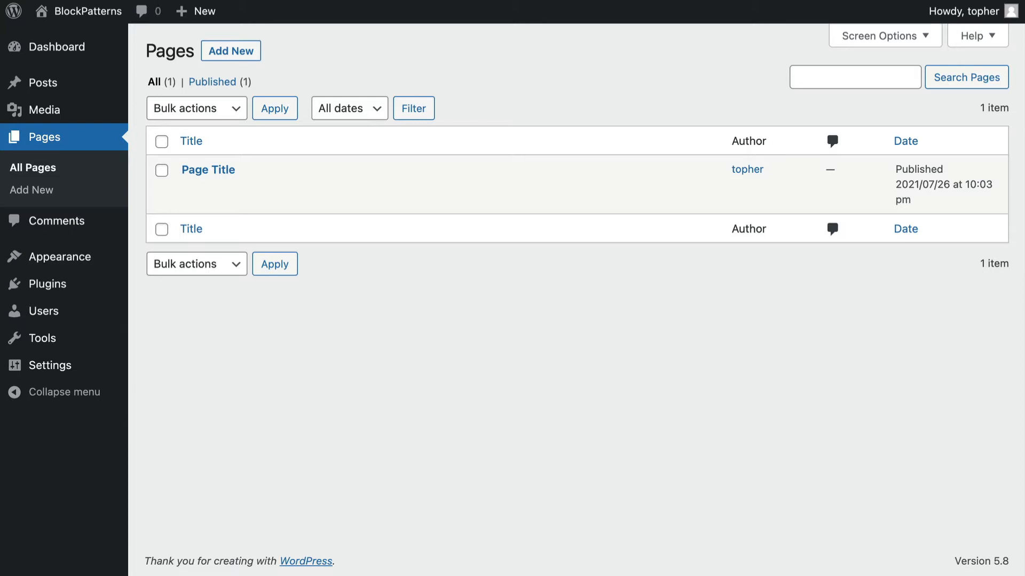
mouse_move(585, 82)
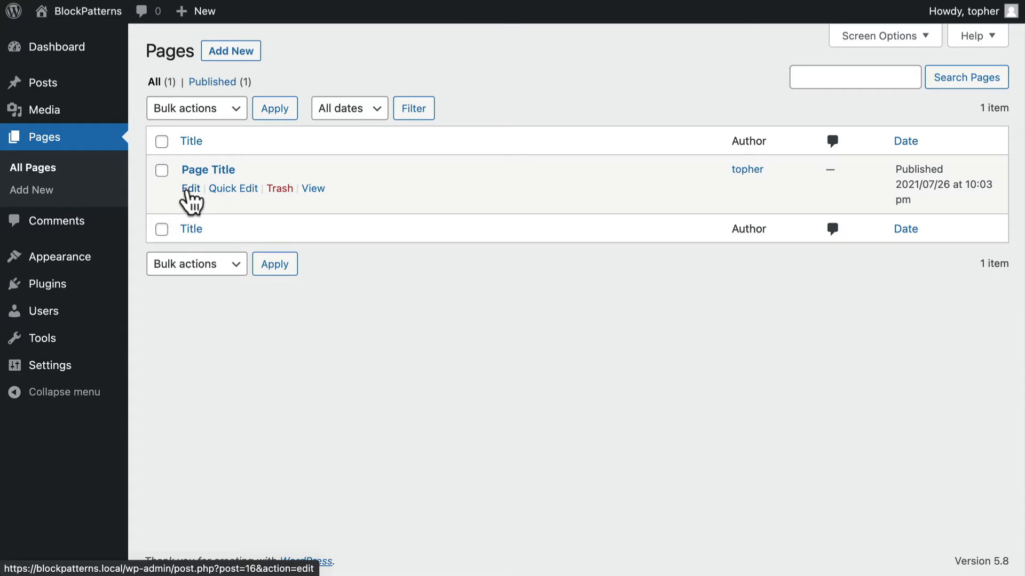
Open the existing 'Page Title' page from All Pages in the block editor
click(190, 189)
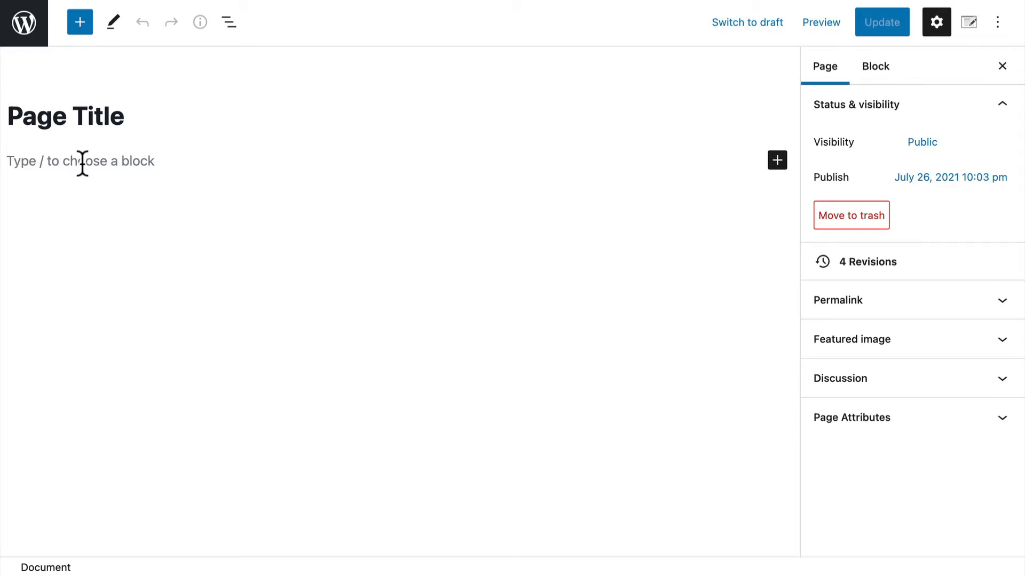
mouse_move(139, 167)
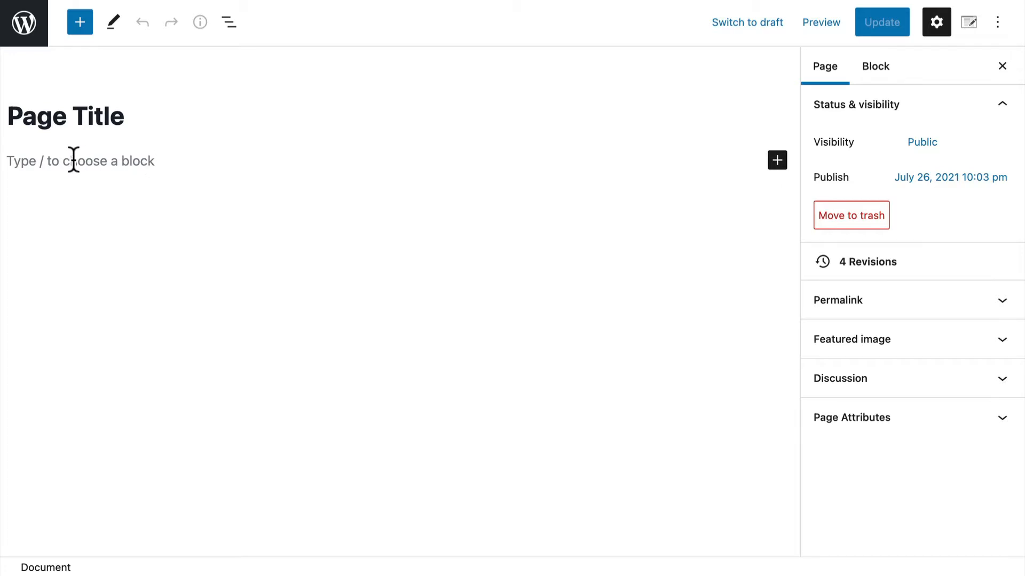
Write 'This is a paragrpah.' in the first block and explore its toolbar menus
click(78, 161)
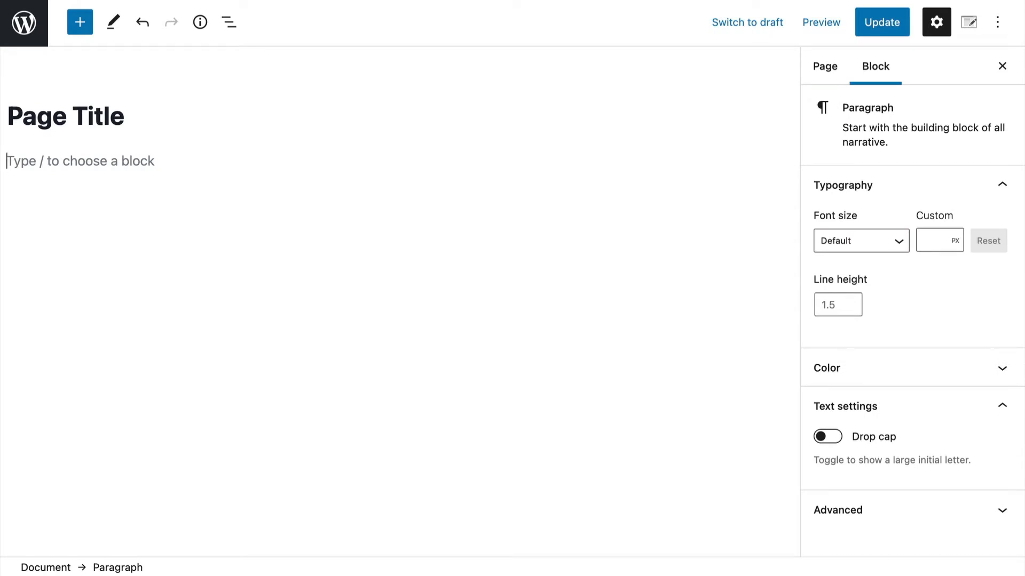
text(This is a paragrpah.)
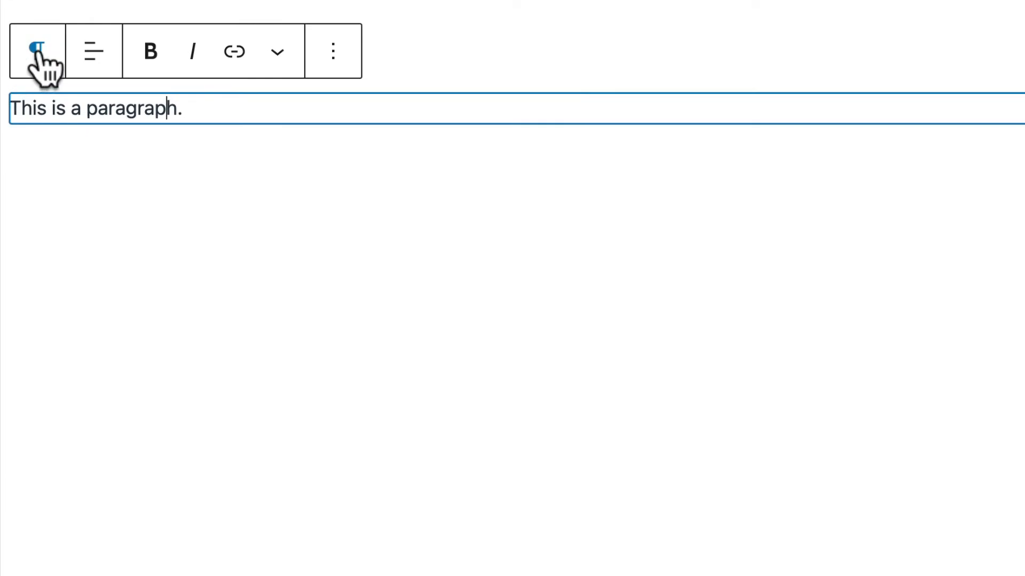
click(36, 51)
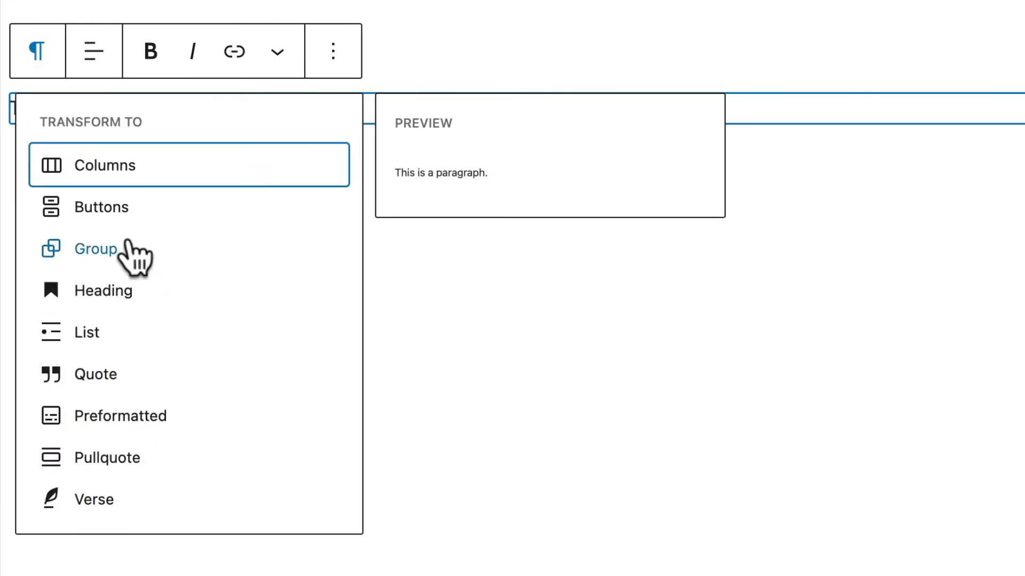
click(93, 51)
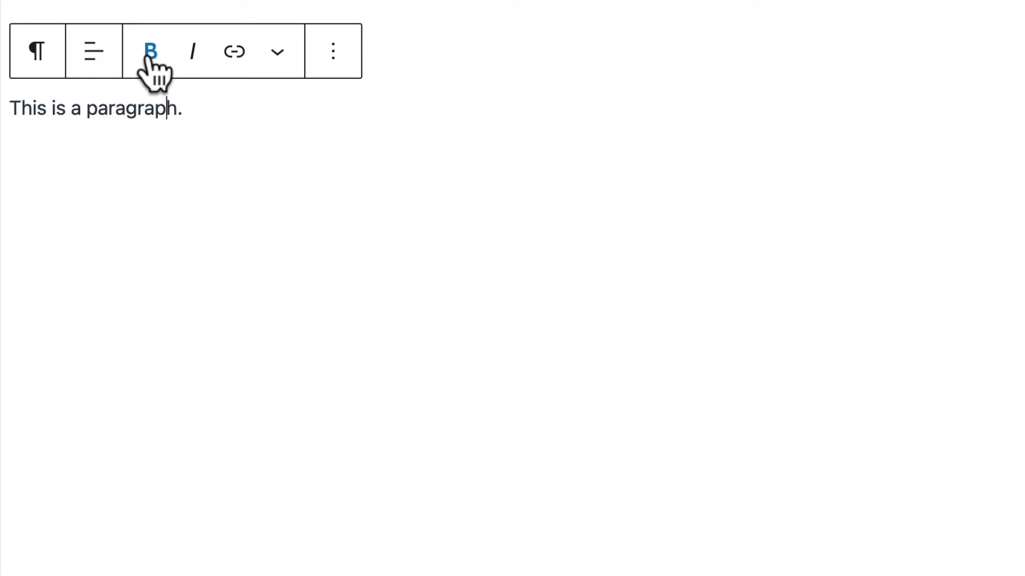
mouse_move(234, 52)
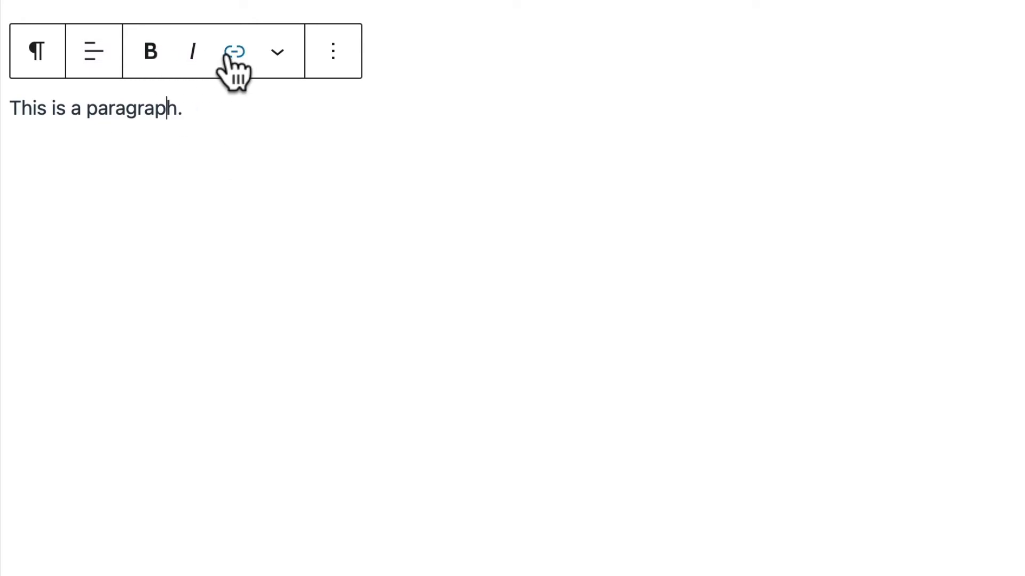
click(276, 52)
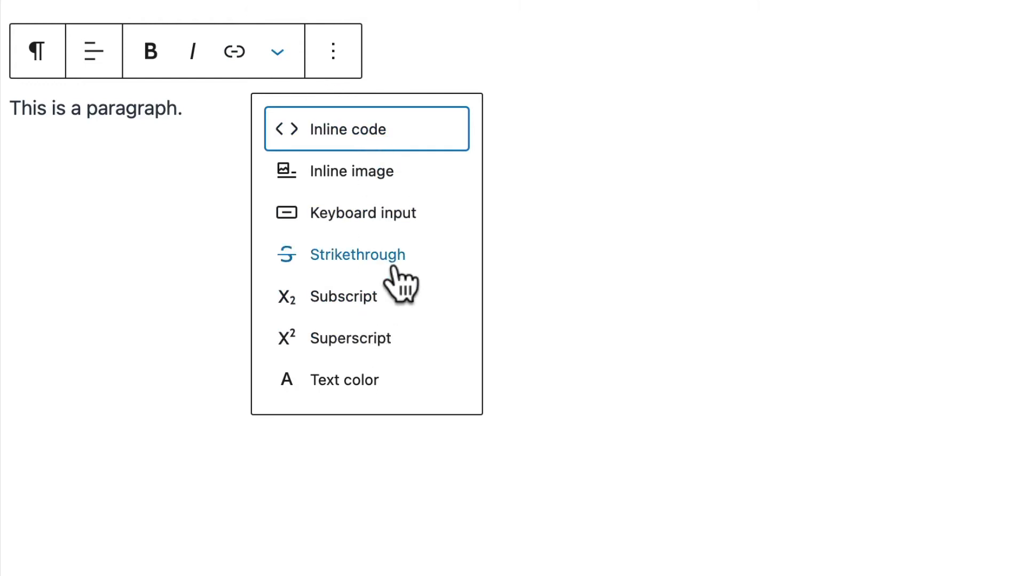
click(333, 51)
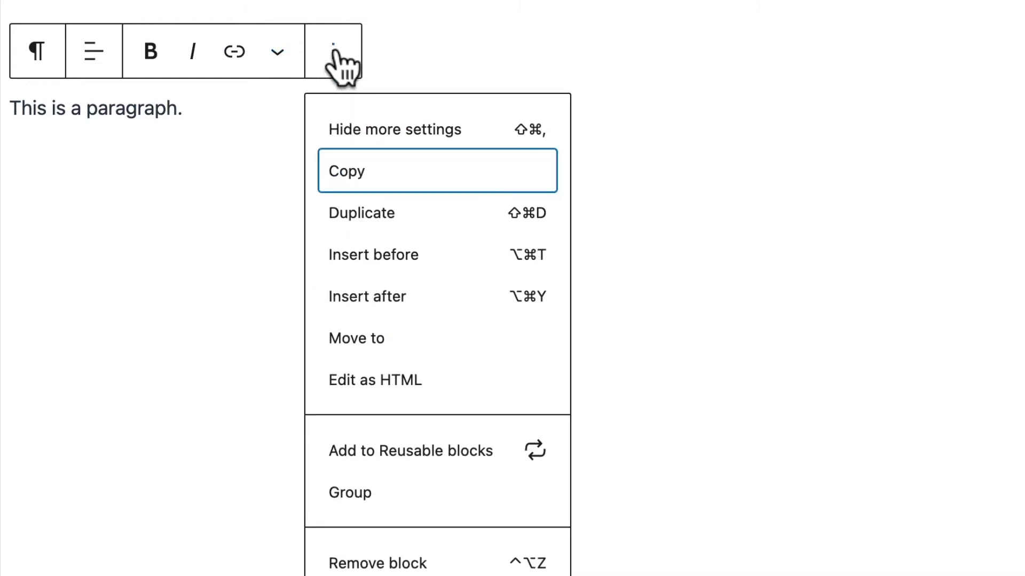
mouse_move(431, 180)
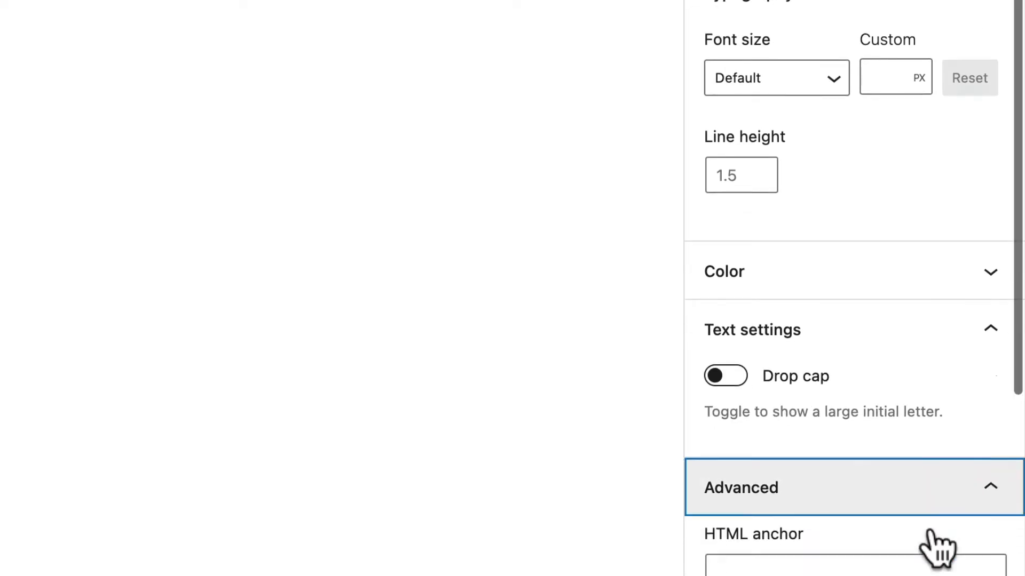
scroll(down, 3)
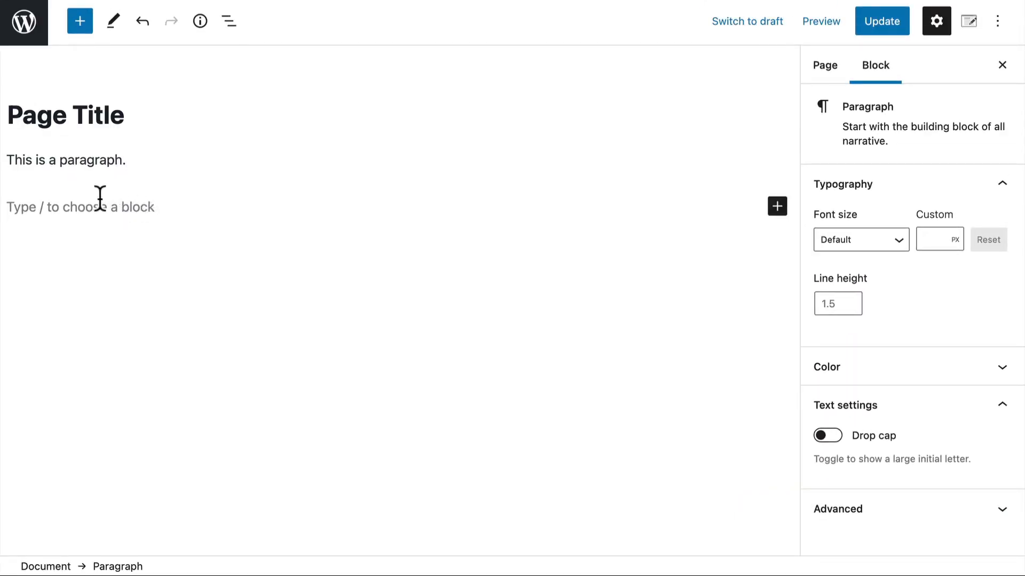
mouse_move(631, 155)
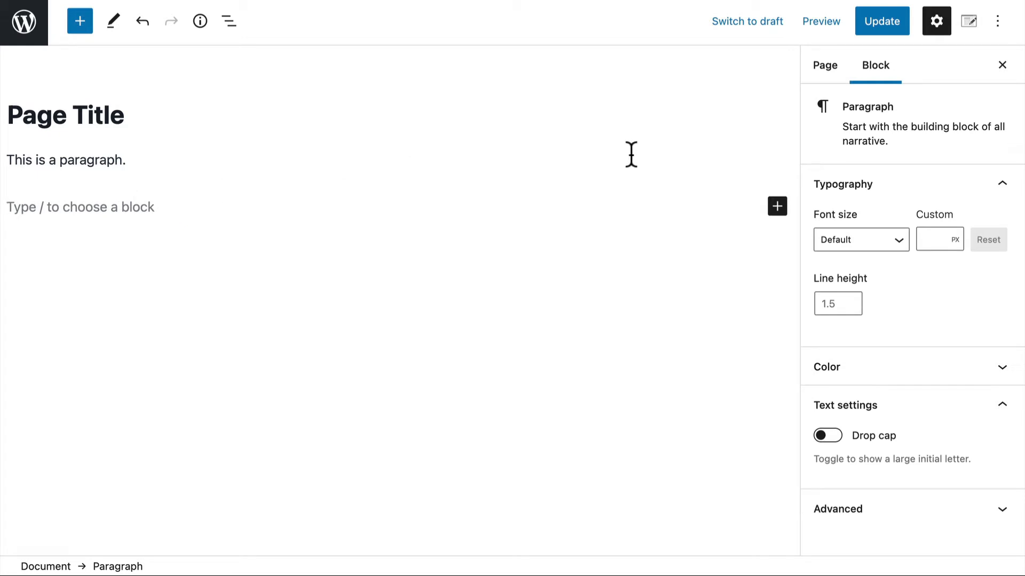
Insert an Image block holding charlottes_web.jpg from the Media Library
click(777, 206)
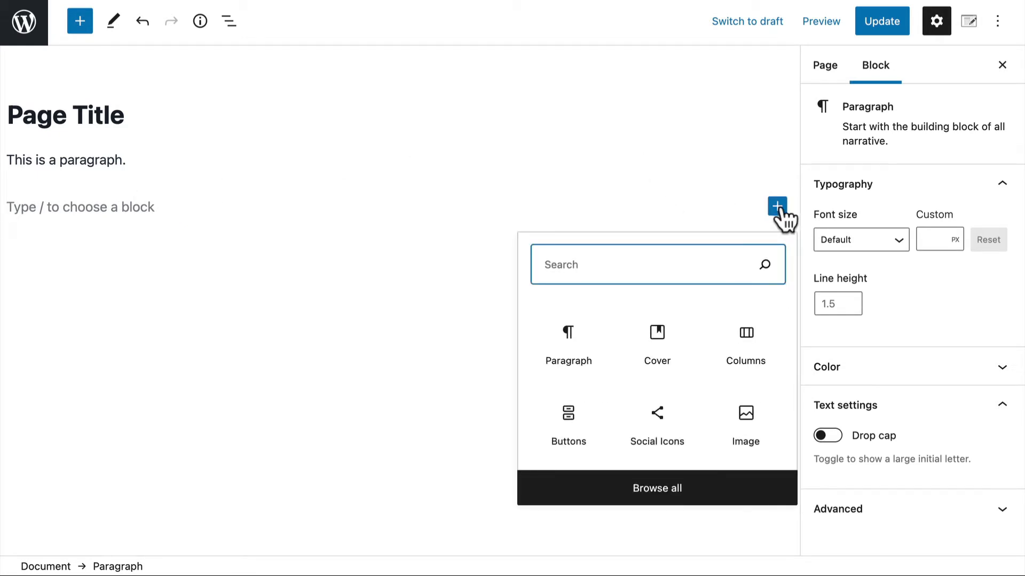
click(744, 413)
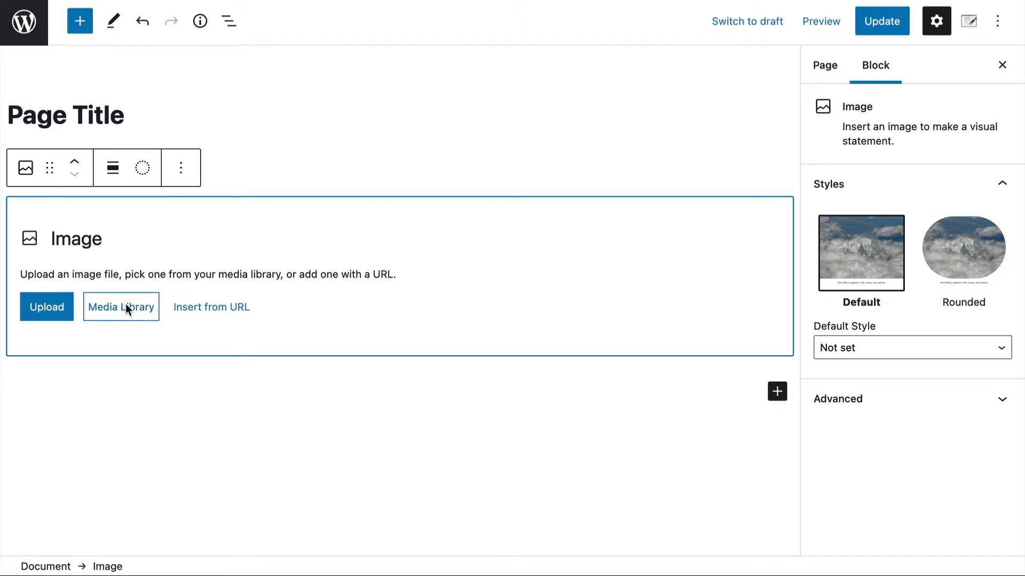
click(120, 307)
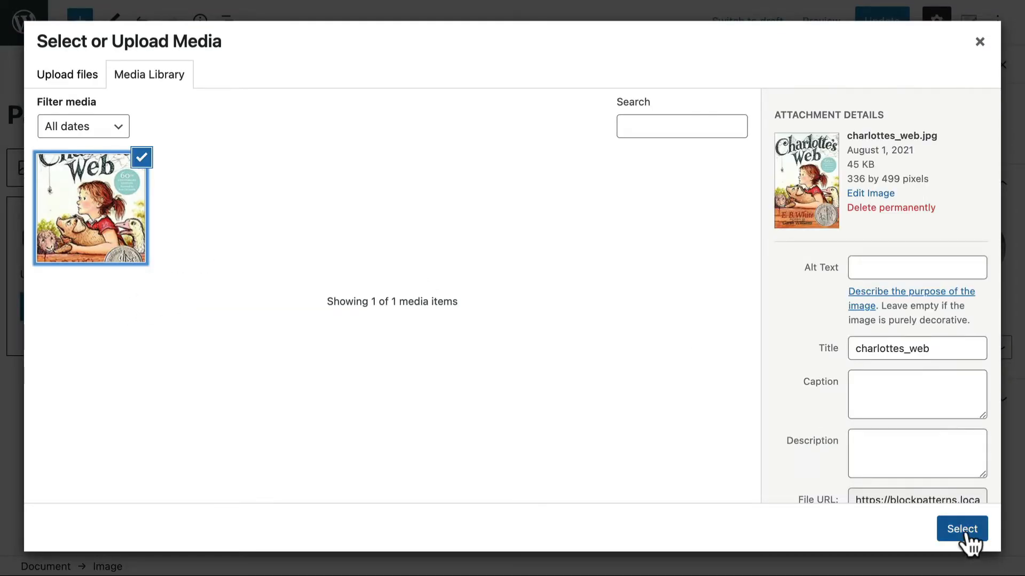
click(961, 529)
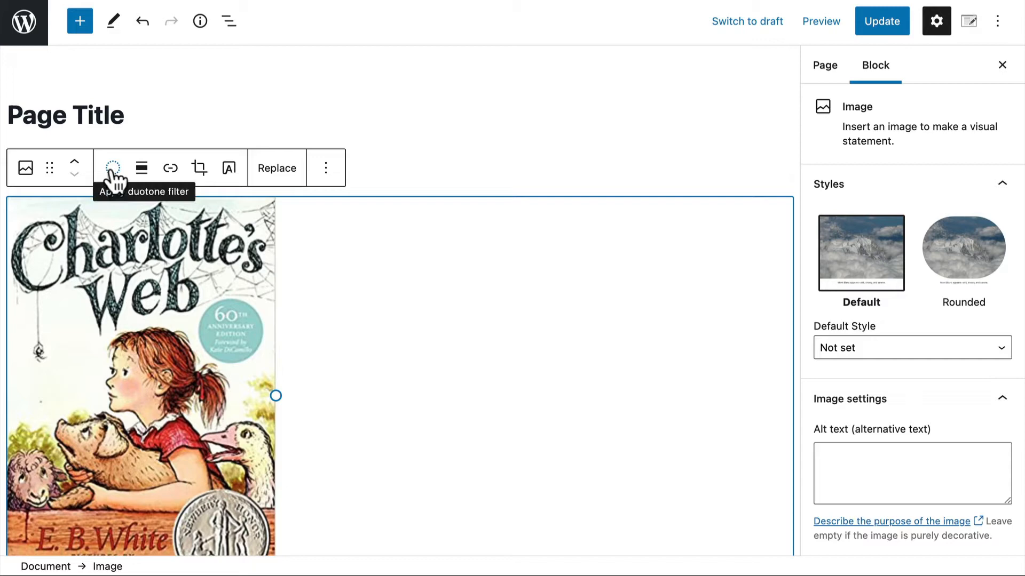
Open the cover's duotone filter choices and remove the tint
click(113, 168)
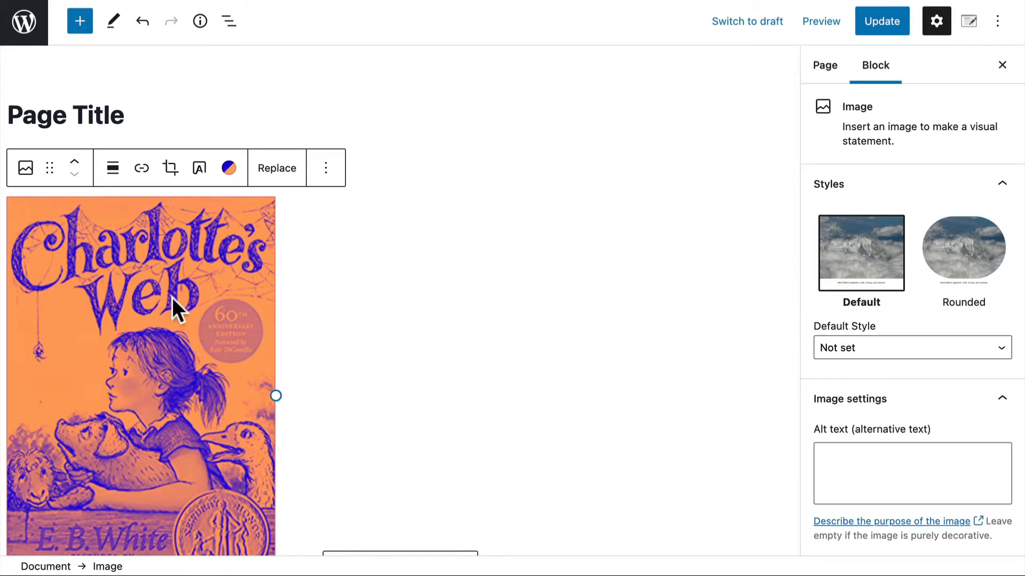
click(228, 168)
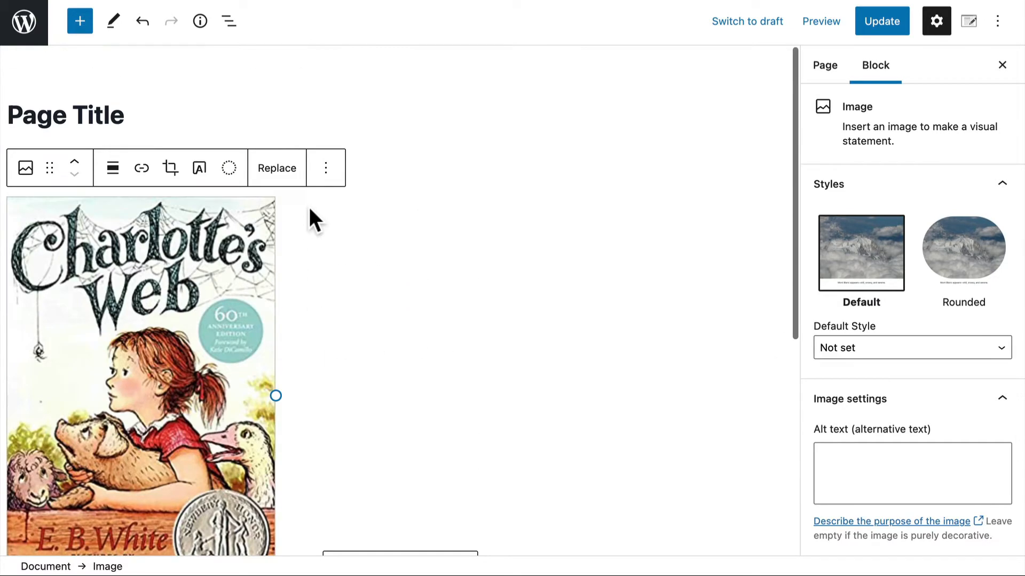
mouse_move(169, 168)
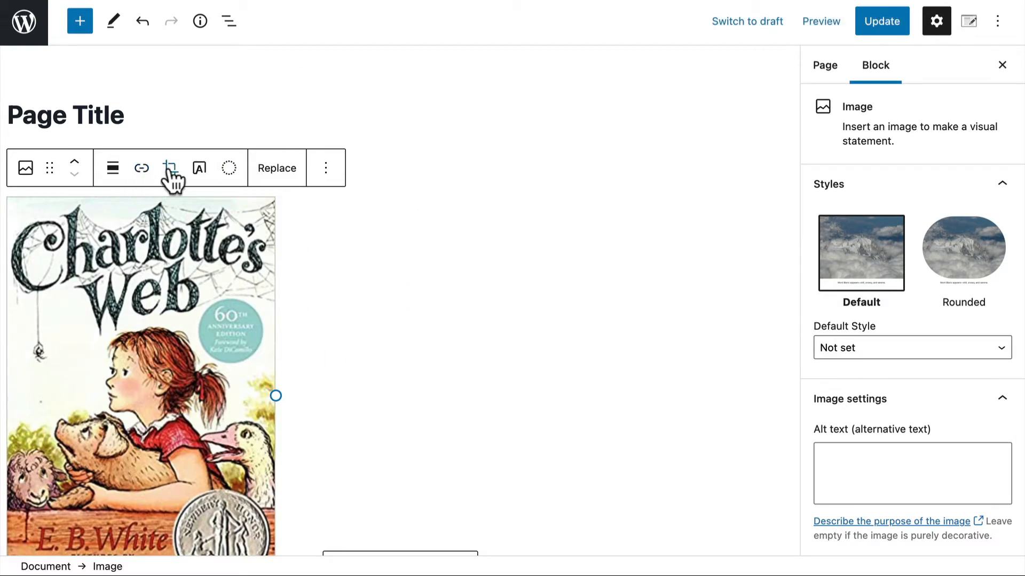
mouse_move(229, 169)
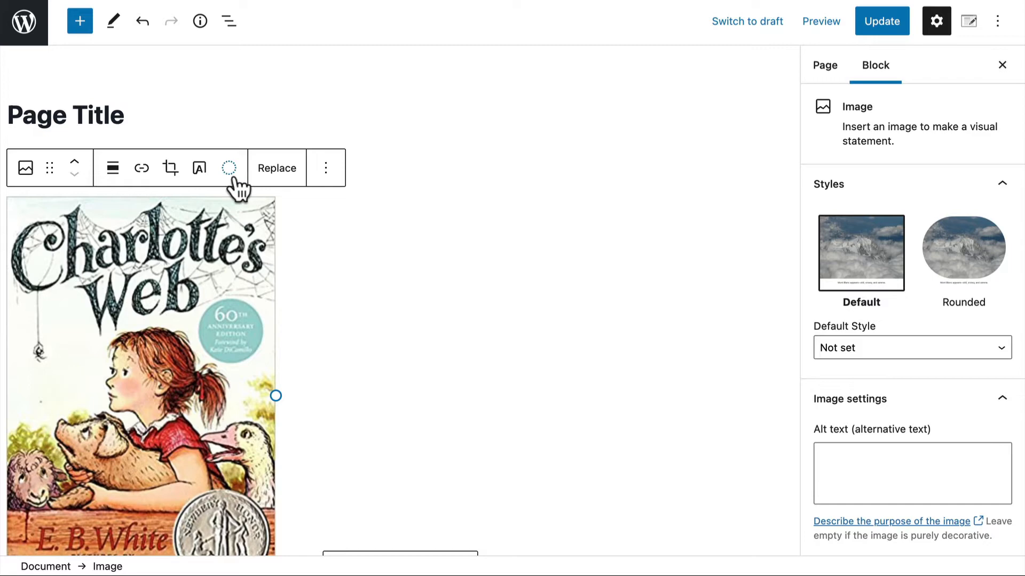
click(111, 168)
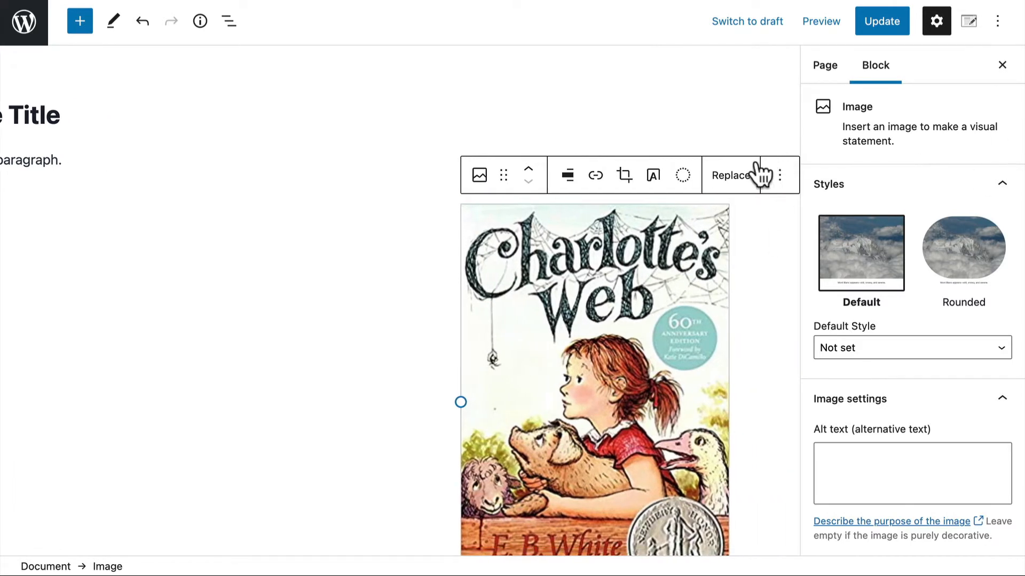
mouse_move(401, 221)
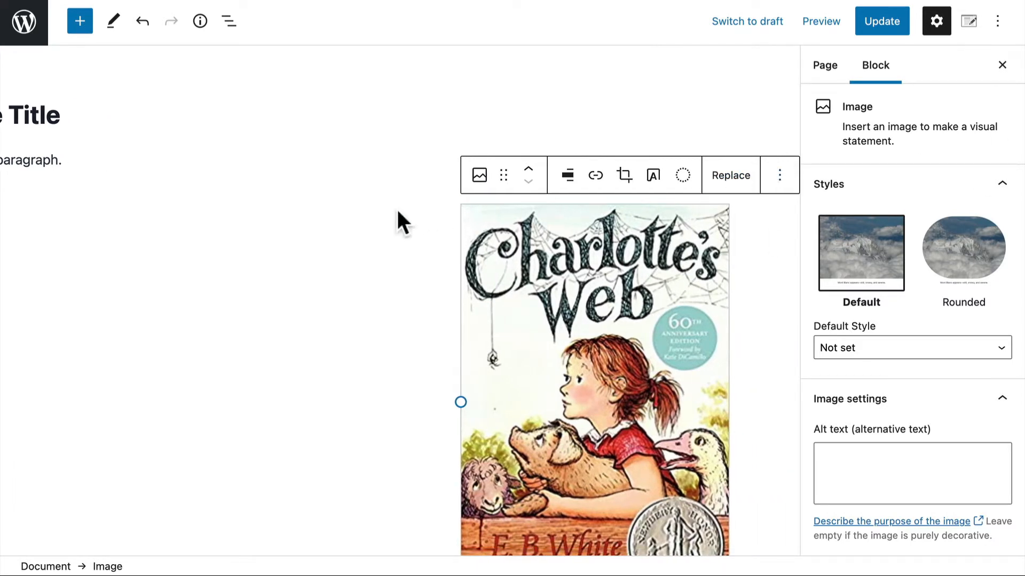
Left-align the Charlotte's Web cover so the paragraph sits beside it
click(566, 174)
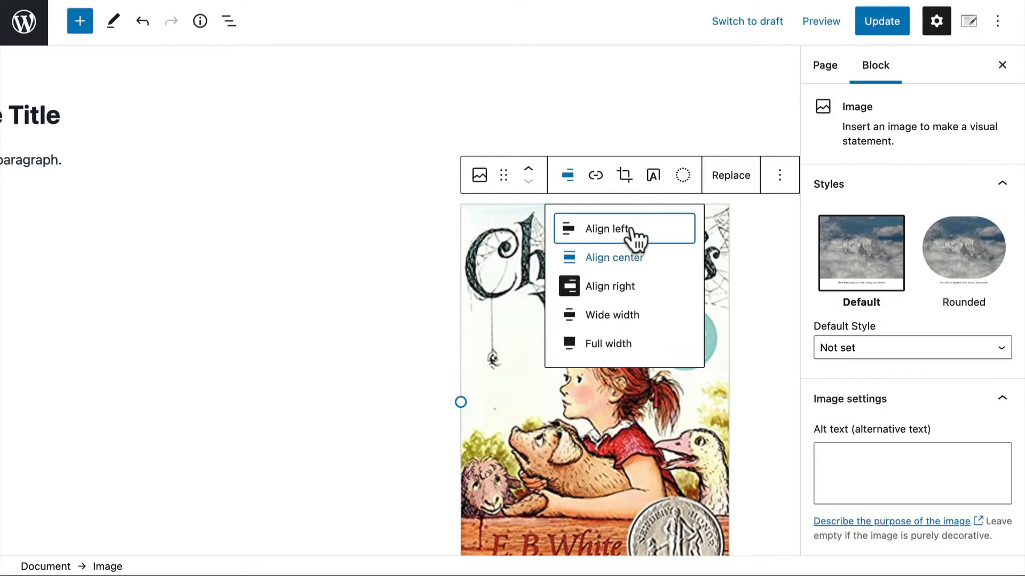
click(607, 229)
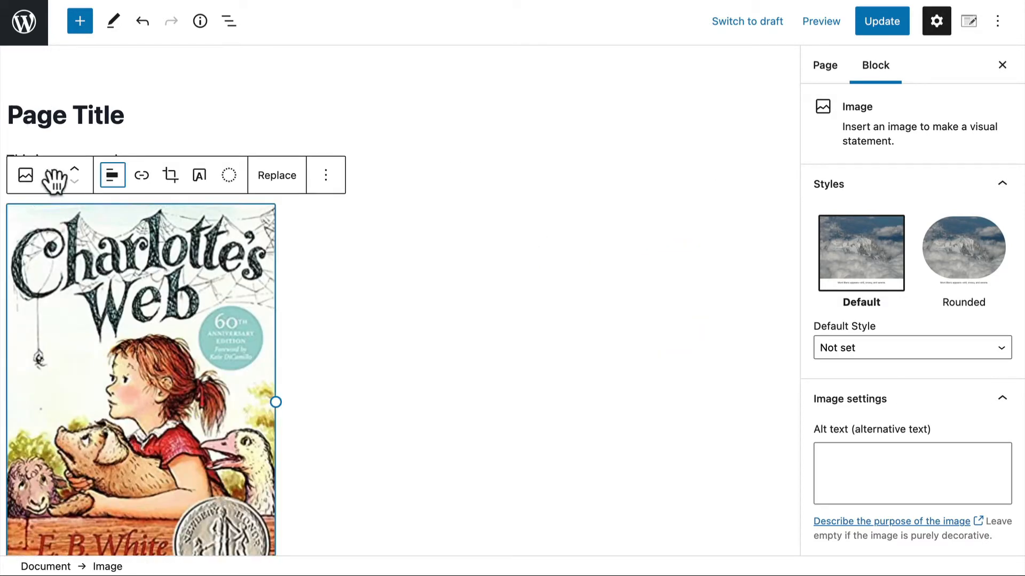
mouse_move(52, 175)
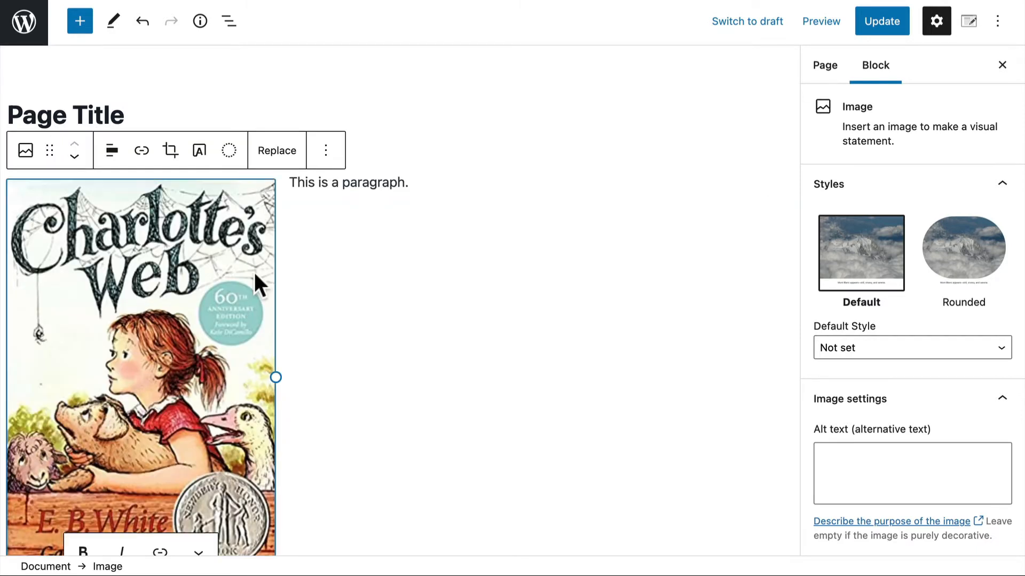
scroll(down, 3)
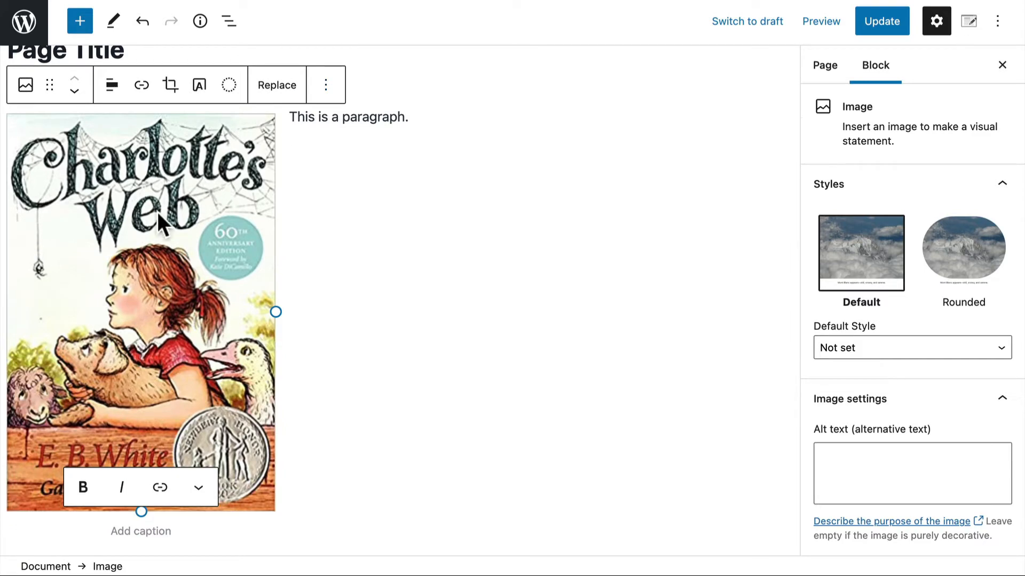
mouse_move(308, 175)
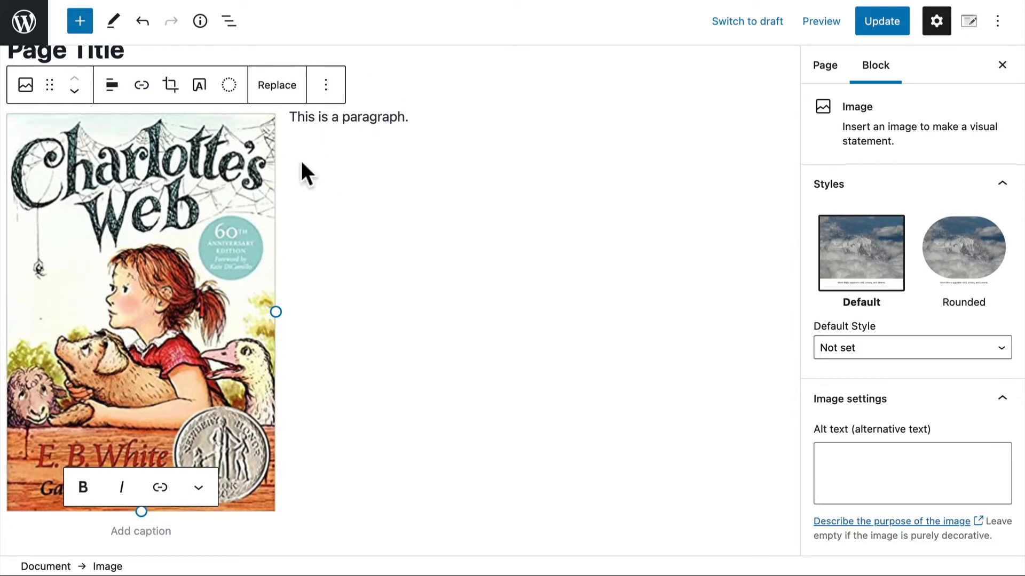
click(111, 84)
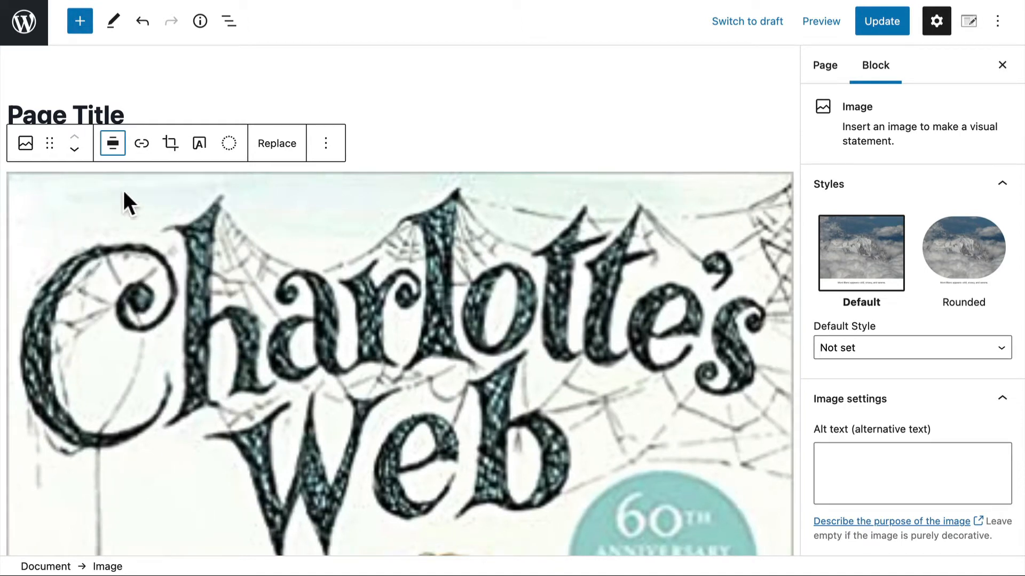
click(111, 143)
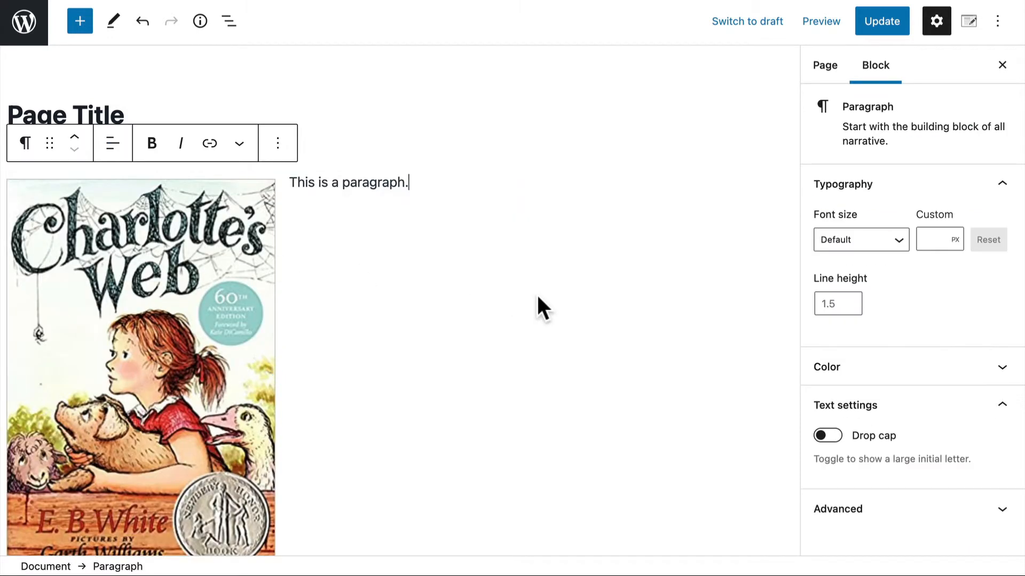
mouse_move(239, 248)
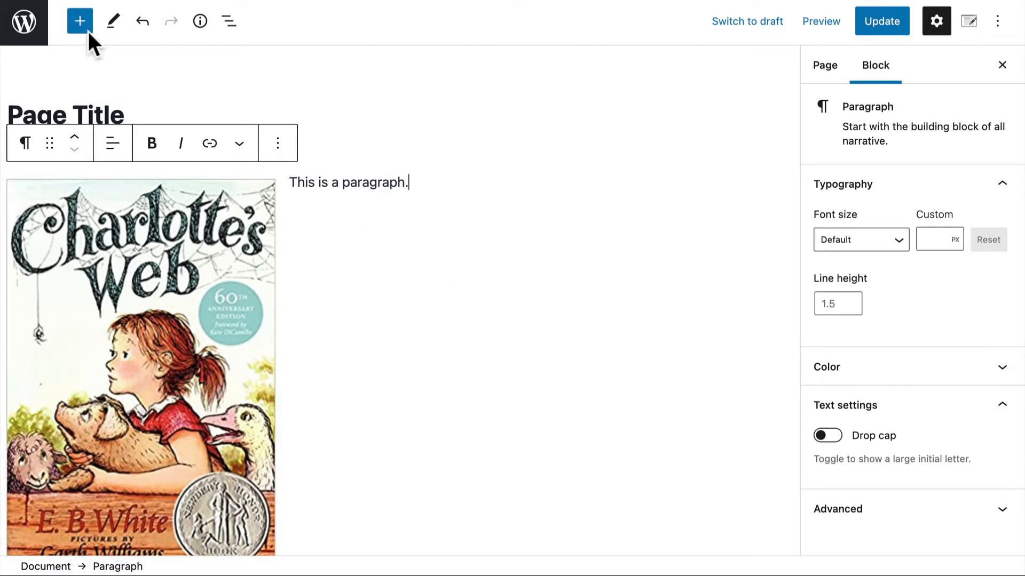
mouse_move(79, 21)
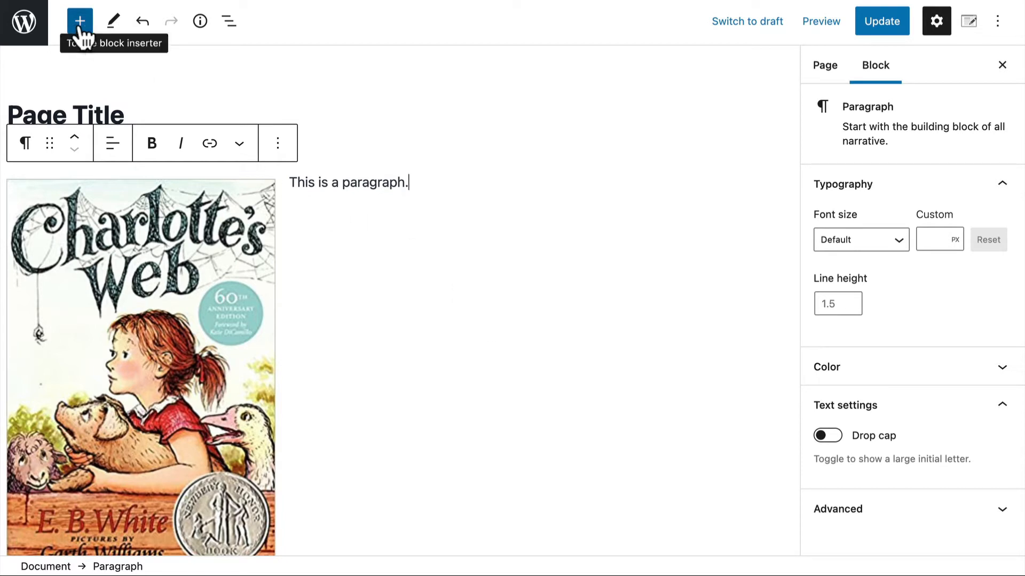
Browse the inserter's block categories, then switch to the Patterns tab
click(79, 21)
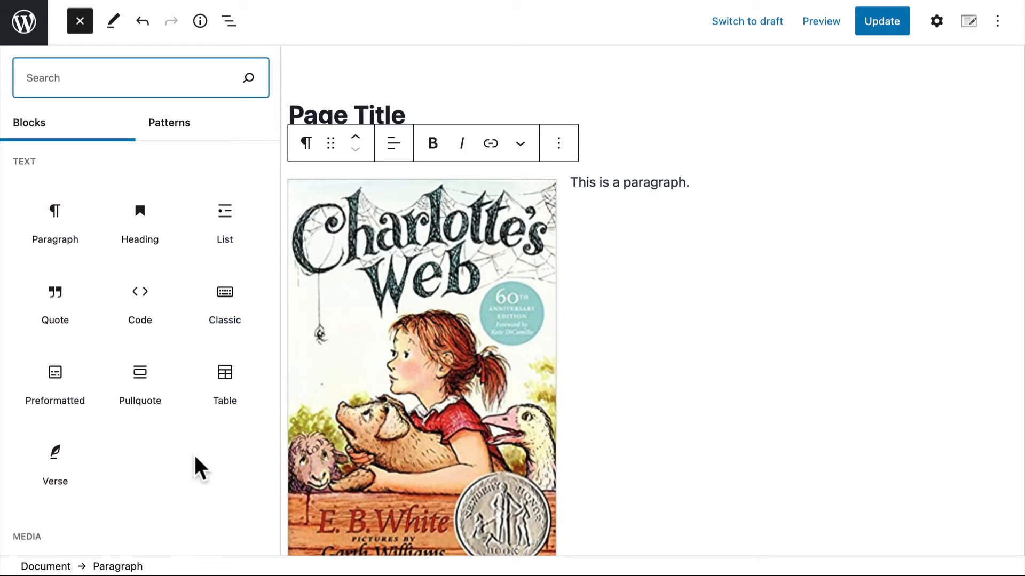
mouse_move(224, 382)
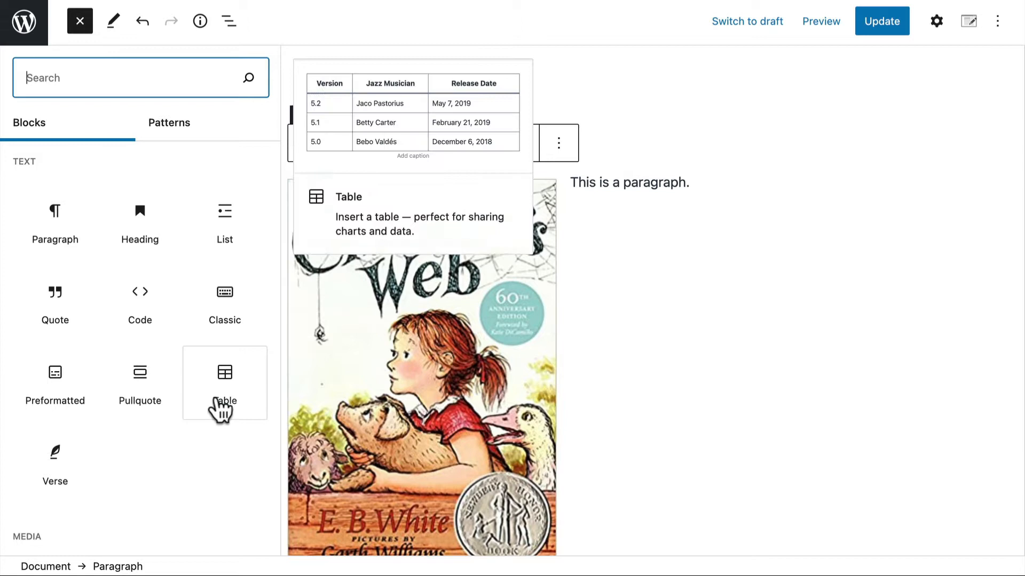
mouse_move(139, 384)
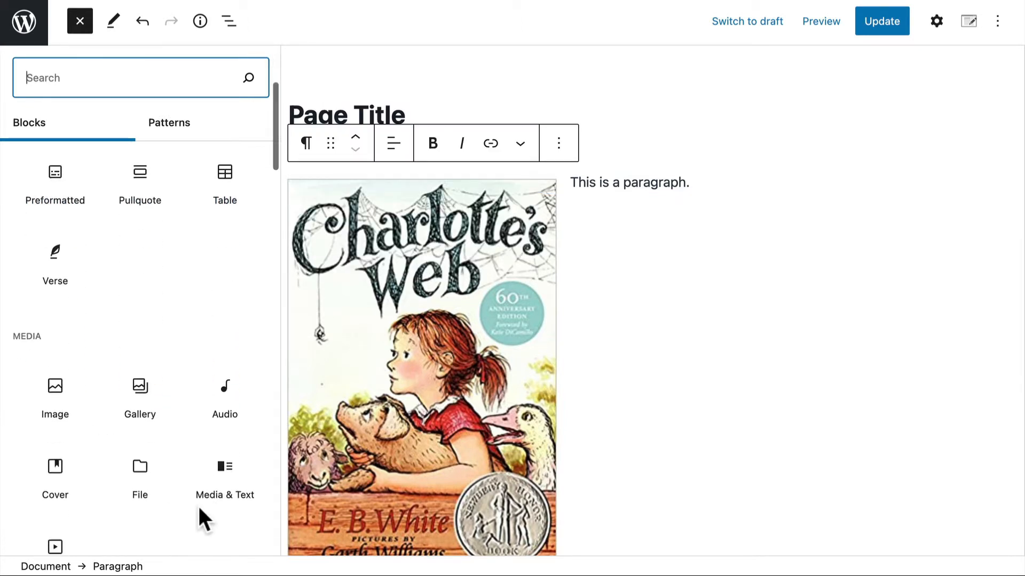
scroll(down, 3)
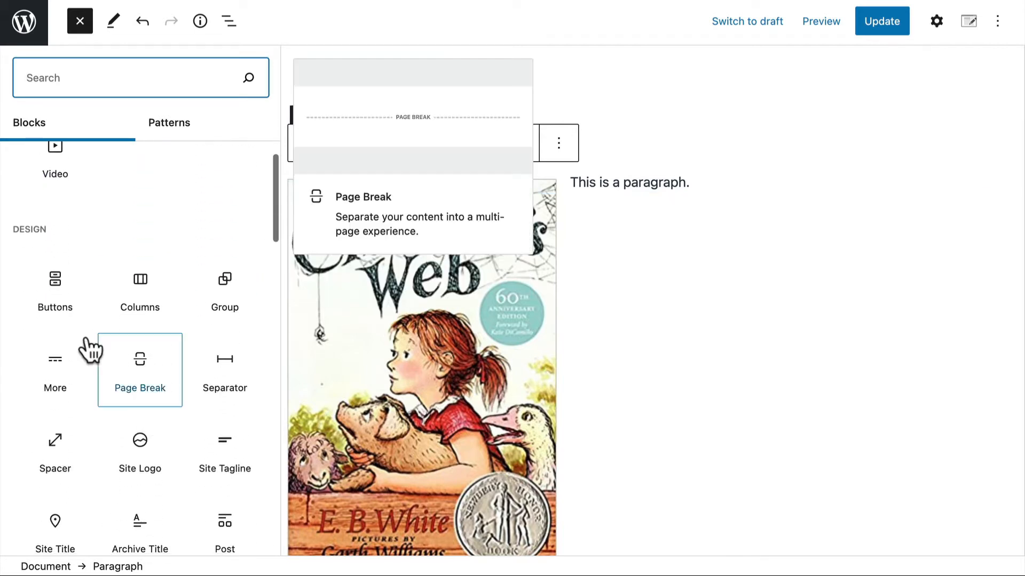
mouse_move(224, 370)
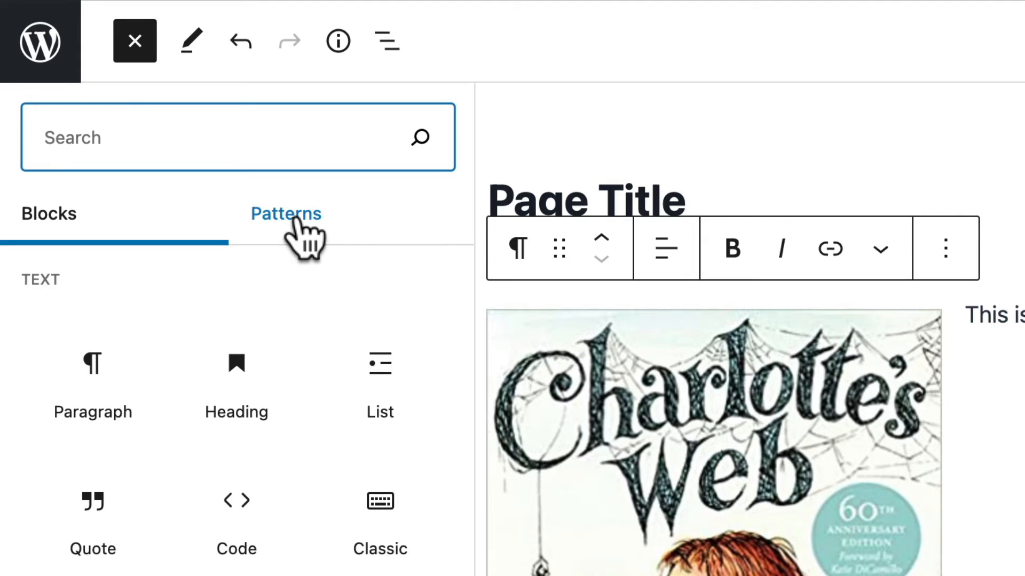
click(286, 213)
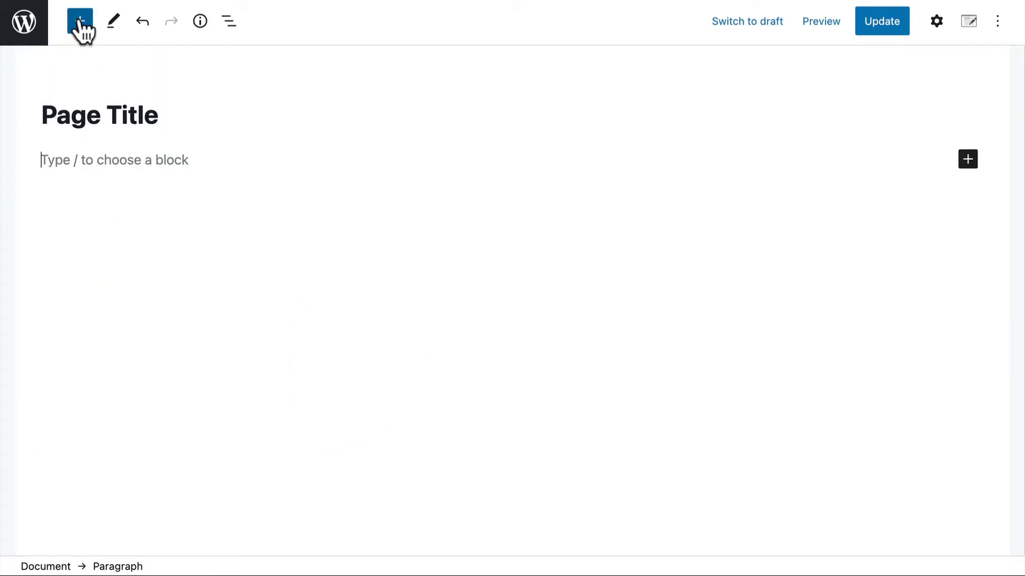
Insert the 'Social links with a shared background color' pattern from the inserter
click(79, 21)
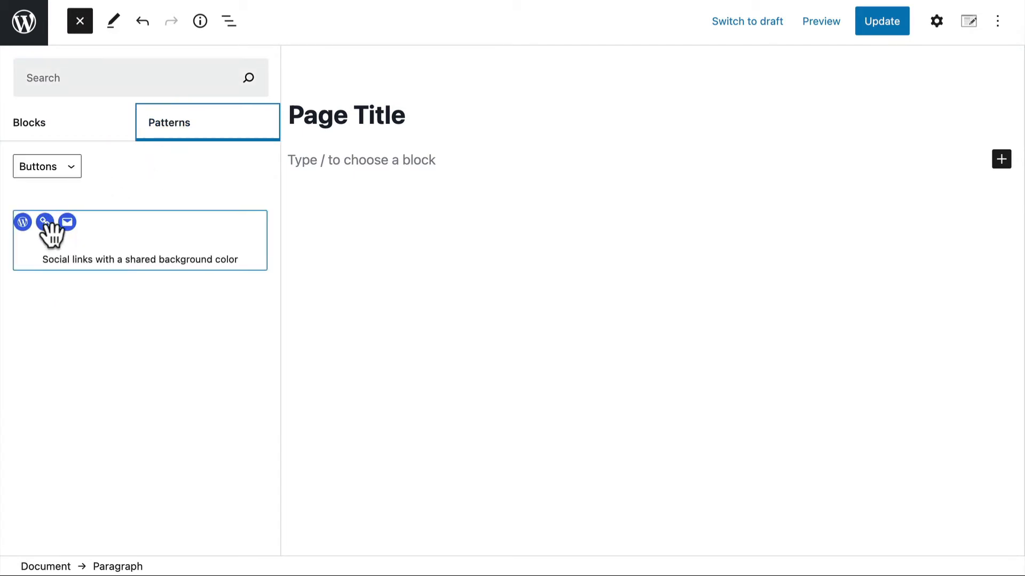
click(139, 239)
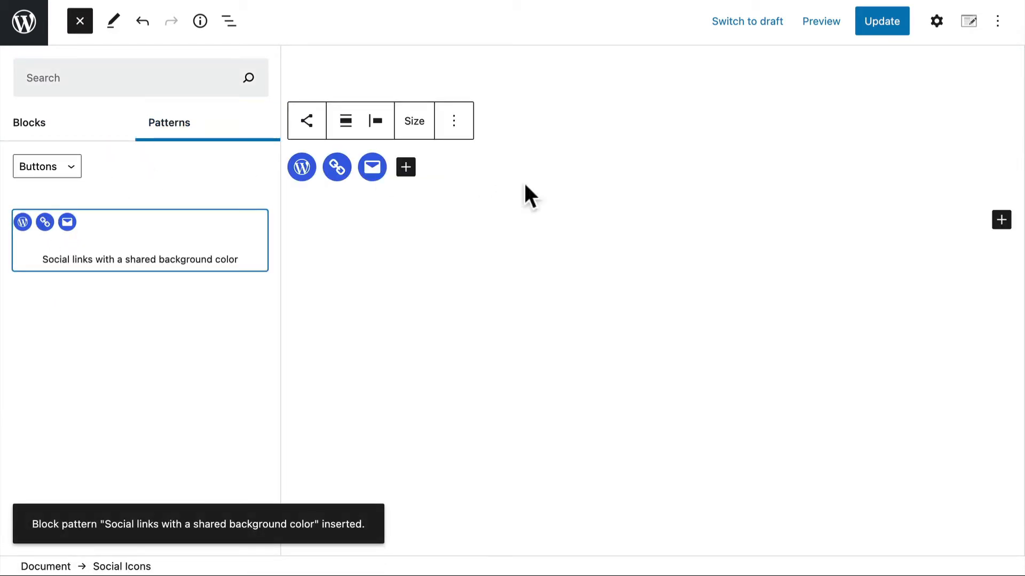
click(80, 21)
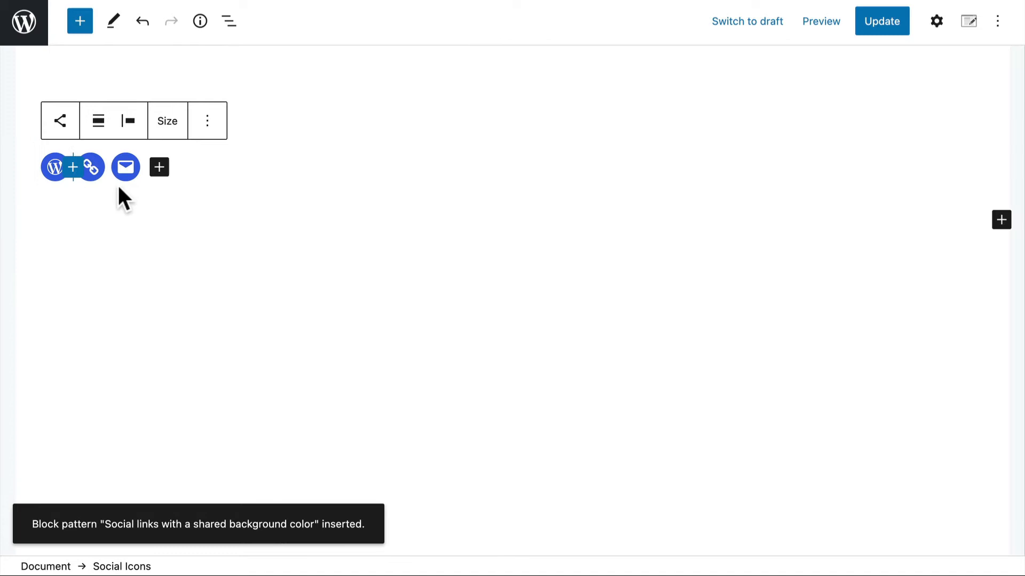
Inspect the link, mail and WordPress icons' addresses and Settings sidebar
click(91, 167)
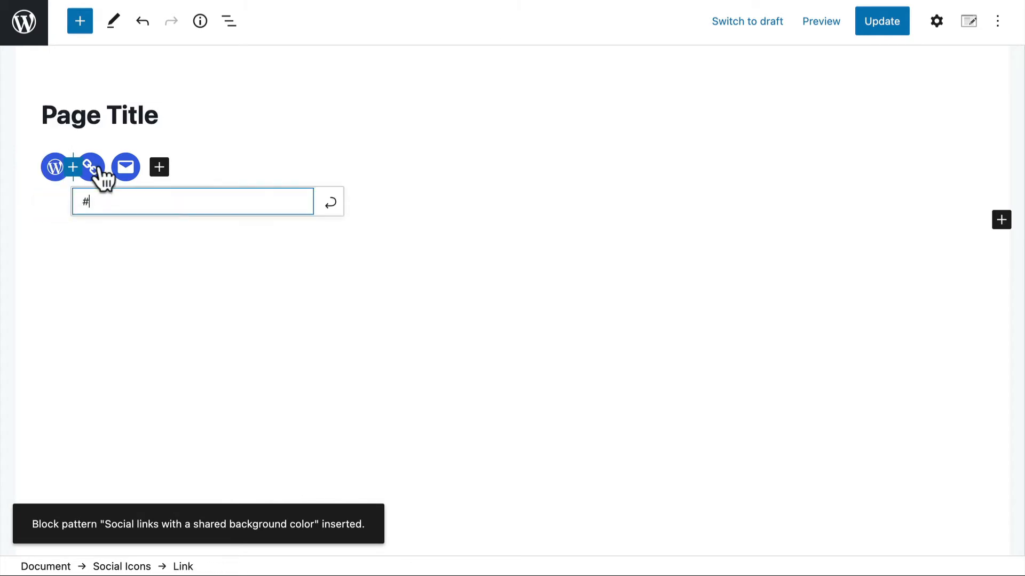
click(125, 167)
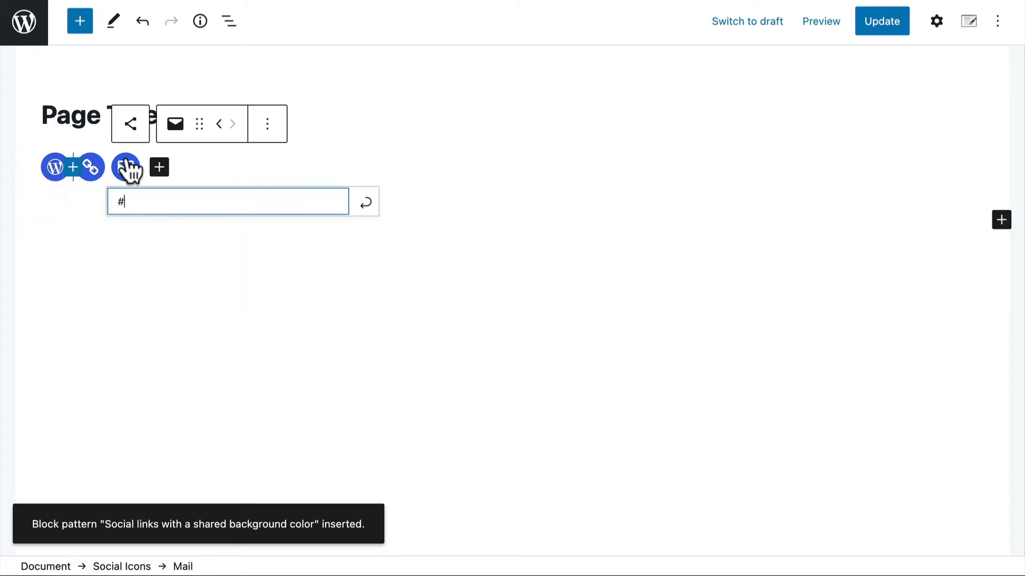
key(Enter)
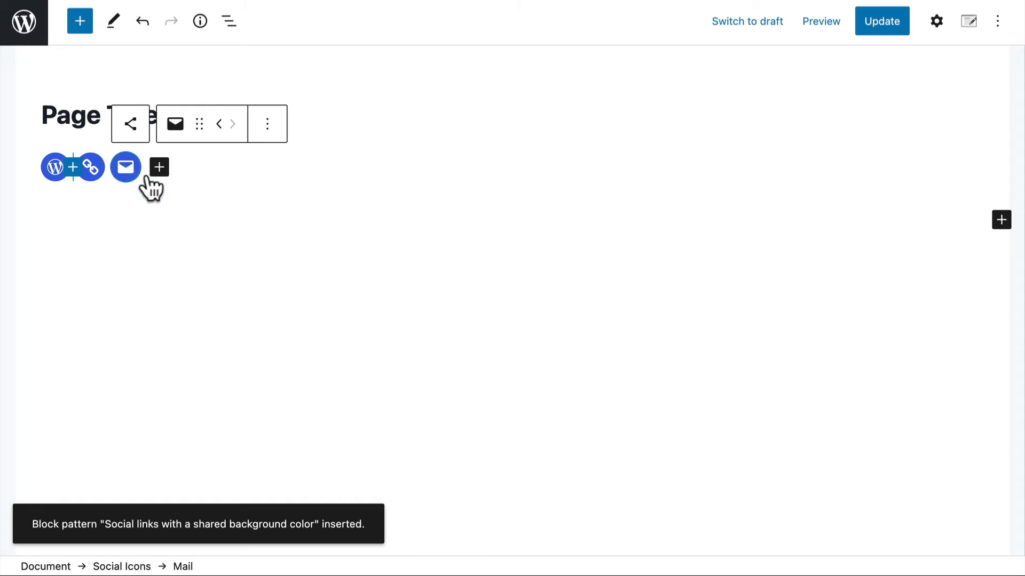
click(125, 167)
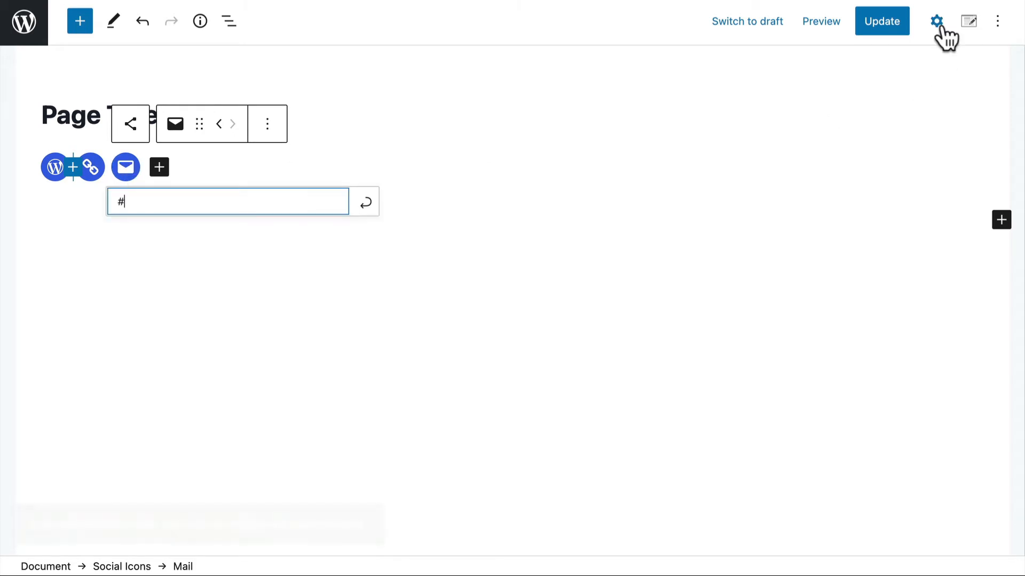
click(935, 20)
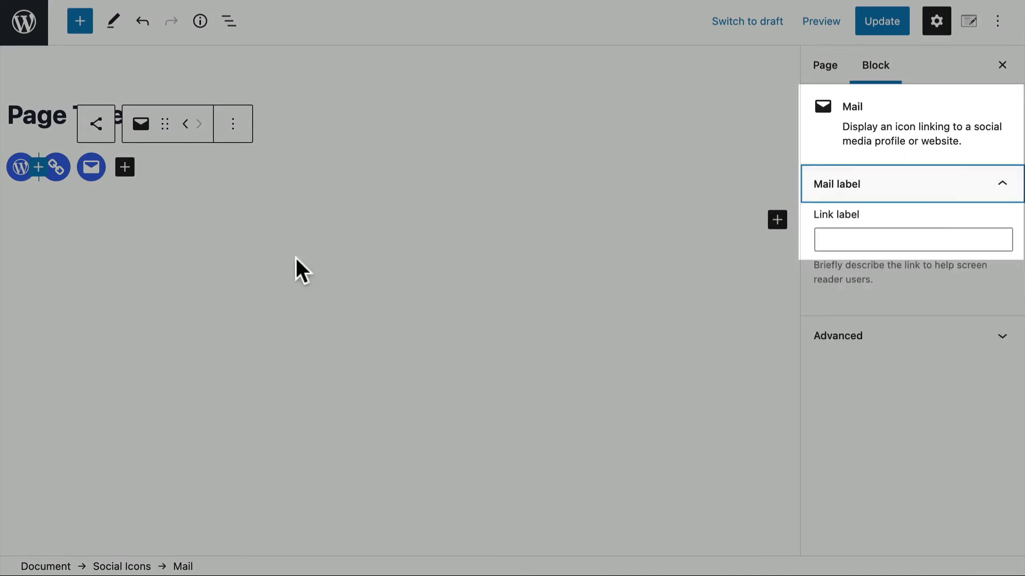
click(55, 167)
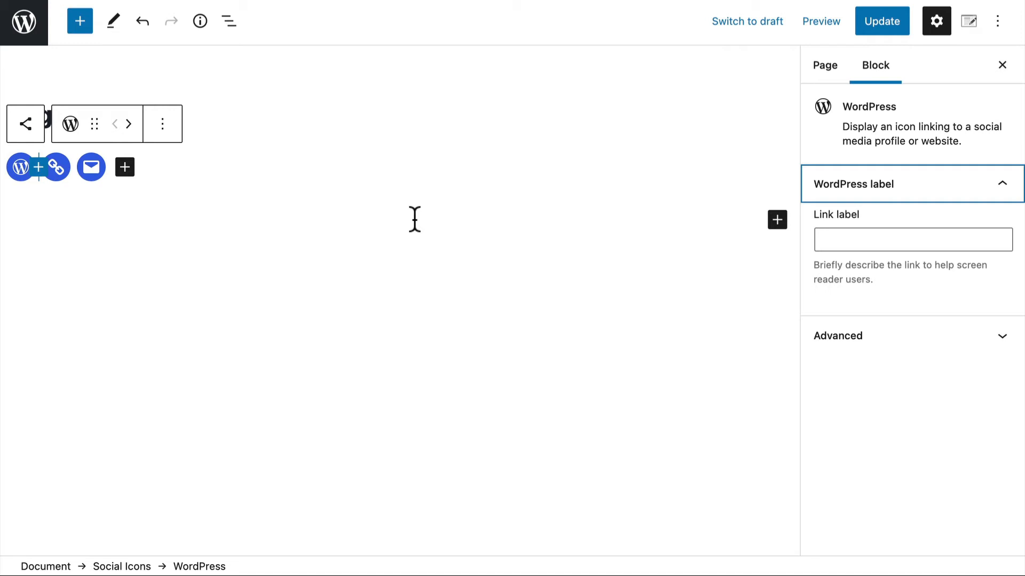
mouse_move(185, 175)
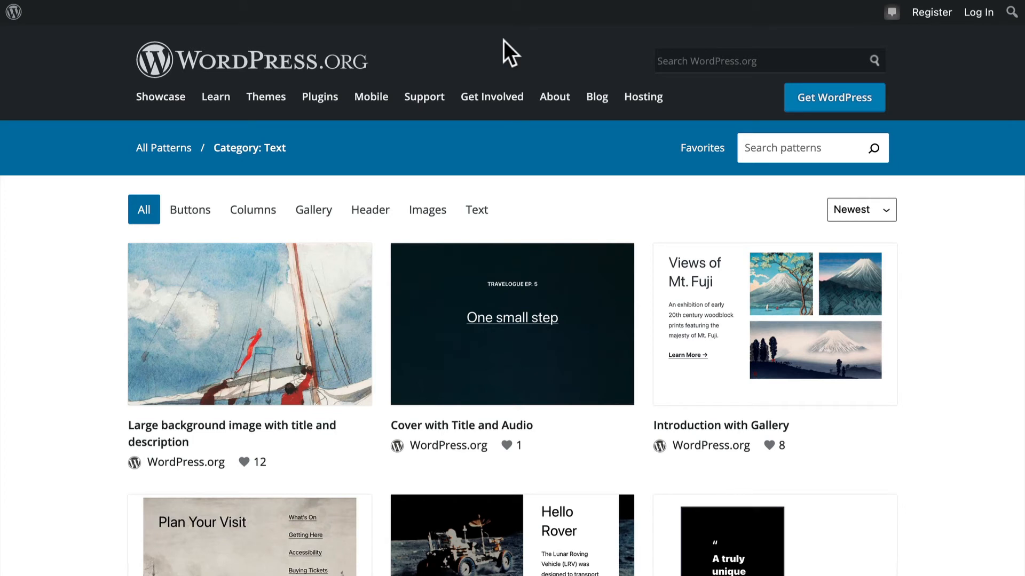
mouse_move(47, 175)
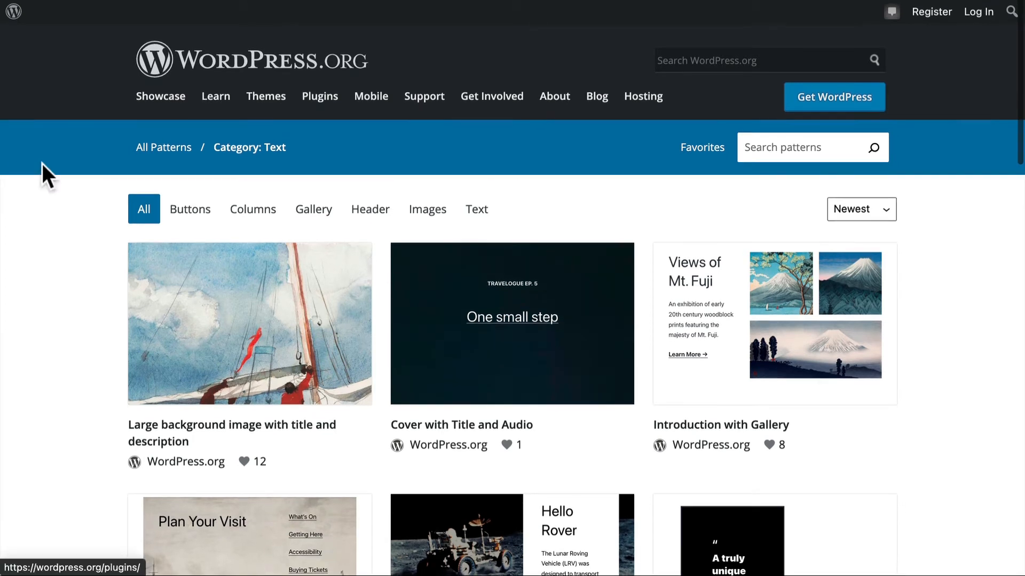
Filter wordpress.org patterns to Buttons and copy 'Simple call to action'
scroll(down, 3)
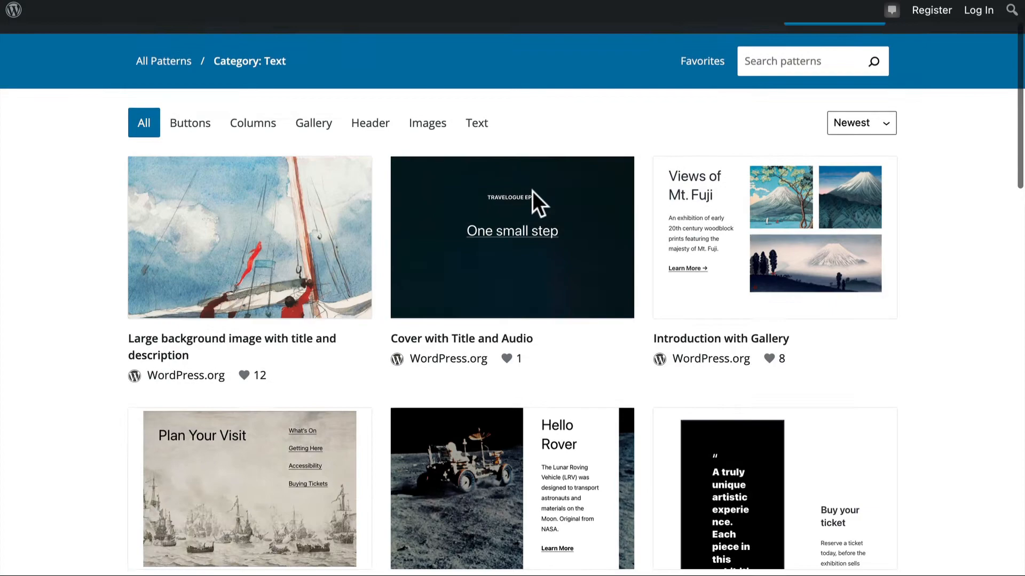
scroll(down, 3)
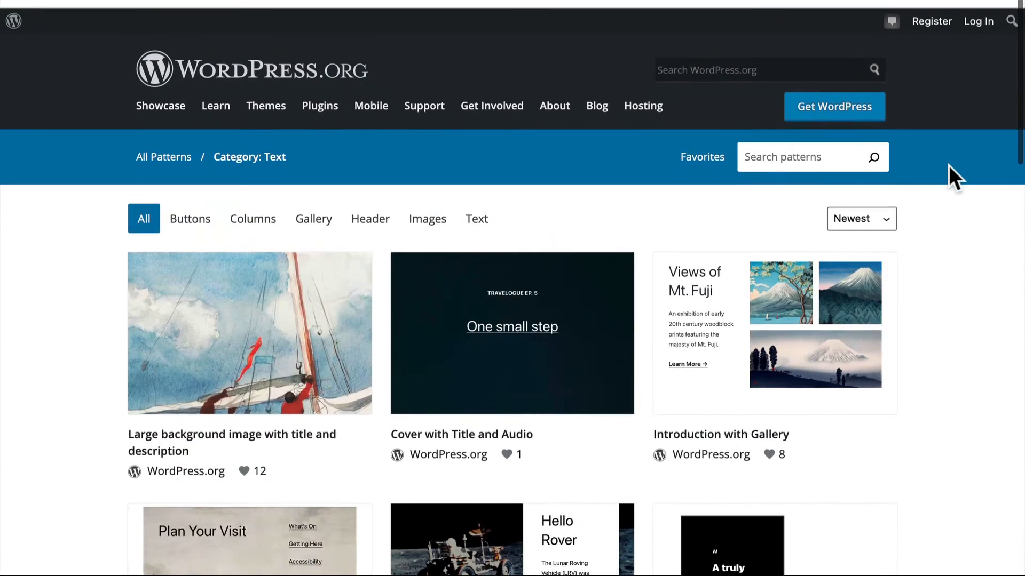
click(189, 218)
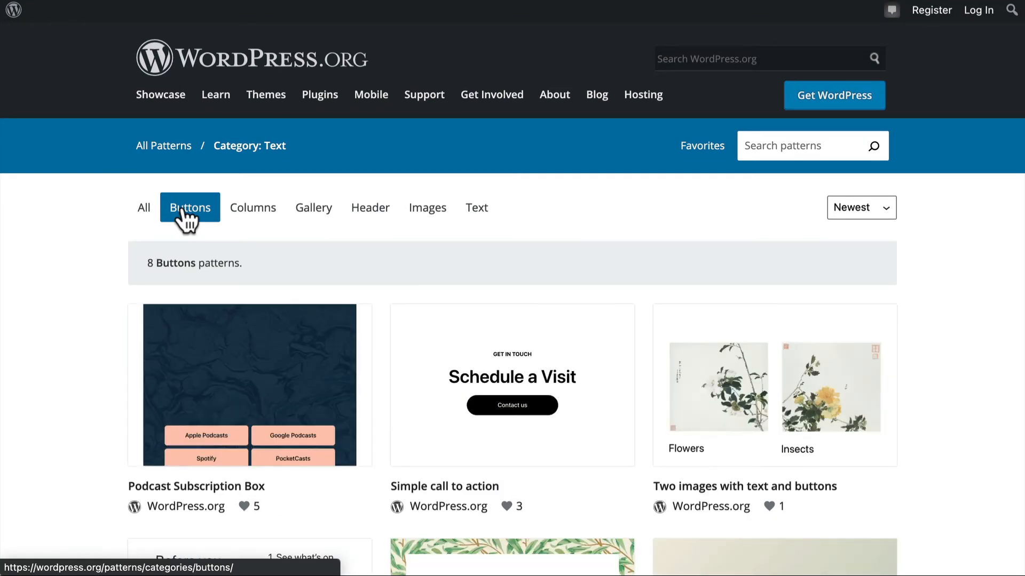
scroll(down, 3)
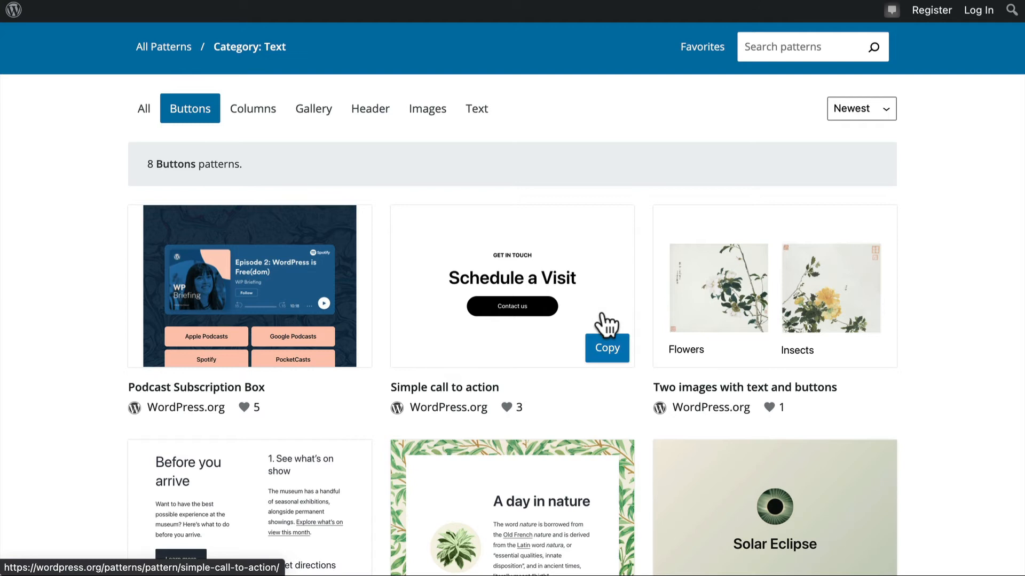
click(606, 346)
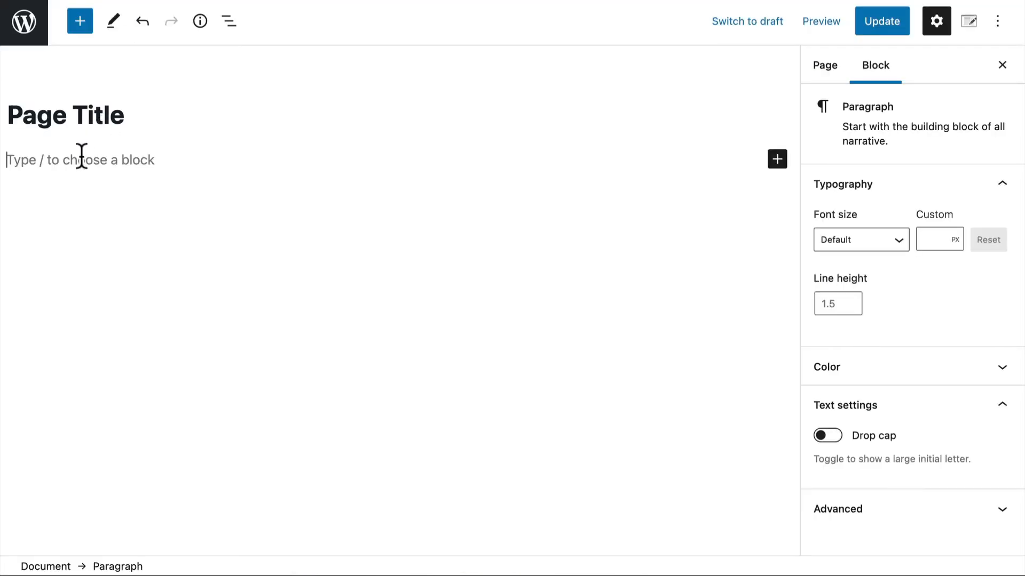
right_click(79, 159)
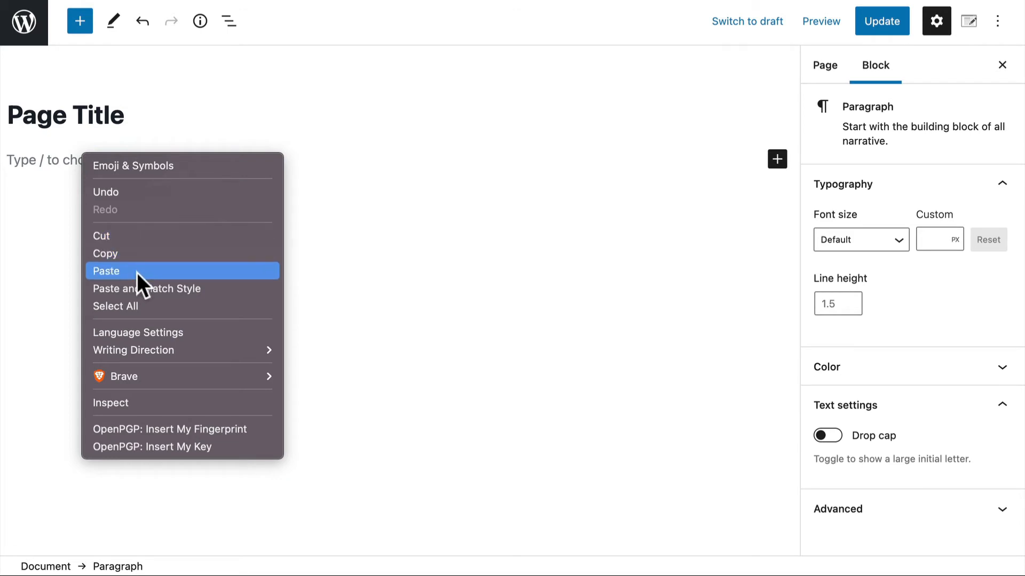
click(105, 271)
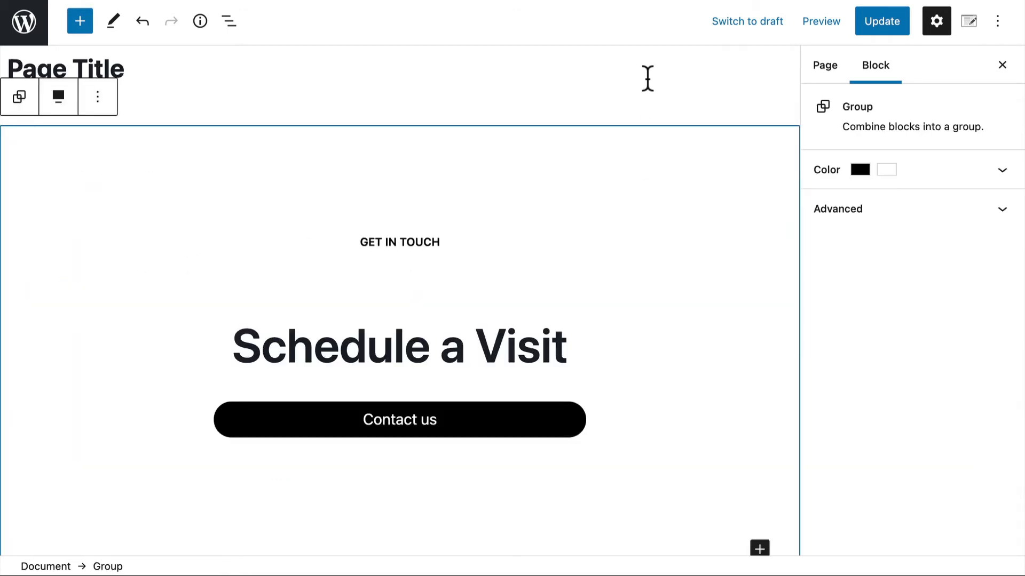
mouse_move(390, 274)
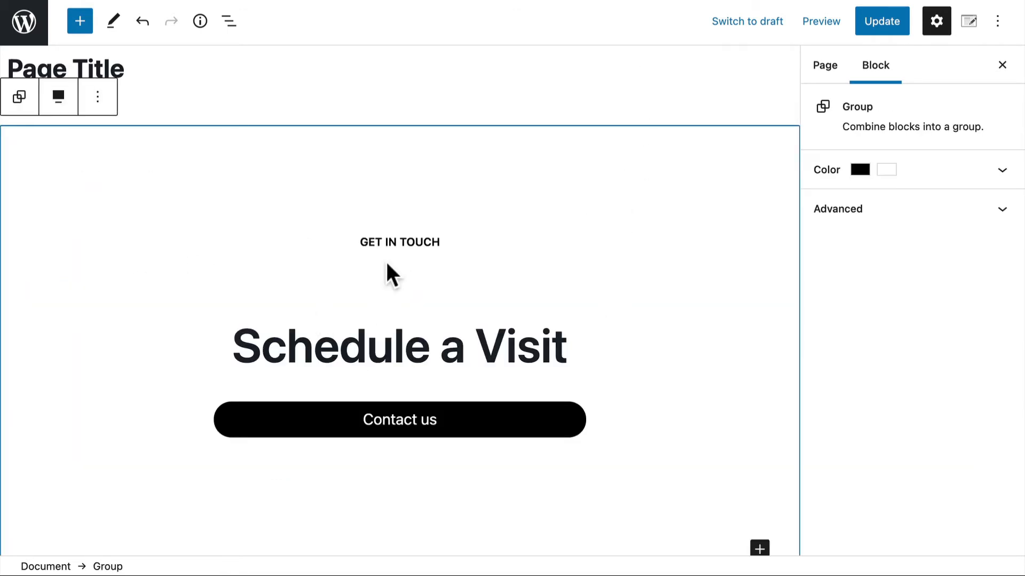
double_click(399, 345)
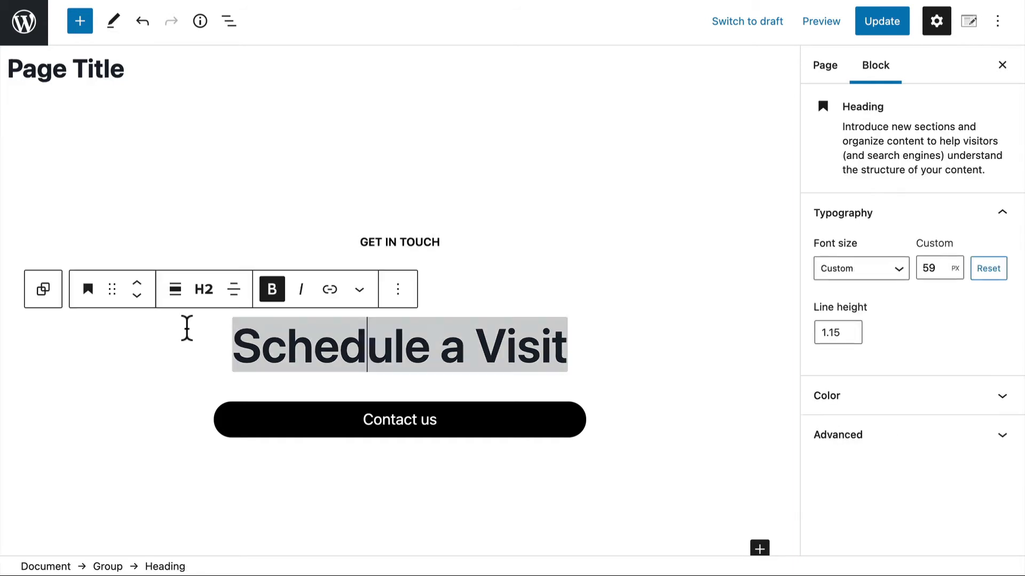
mouse_move(372, 434)
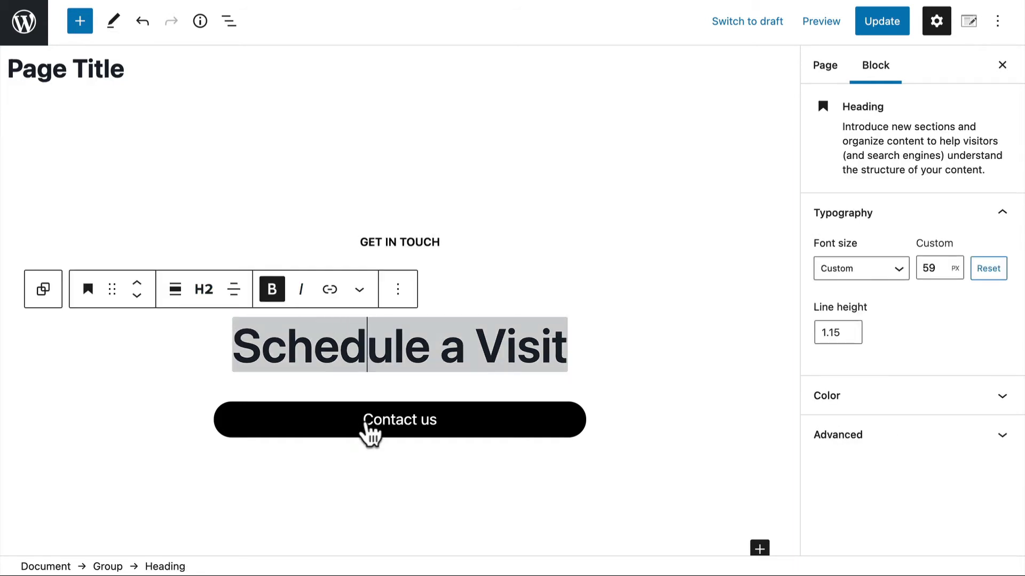
click(399, 419)
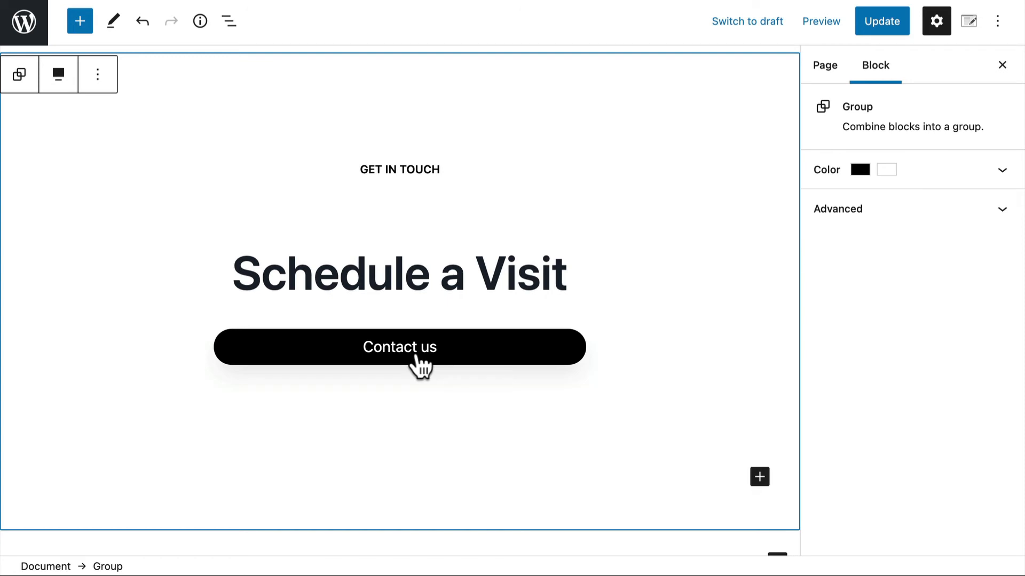
mouse_move(455, 390)
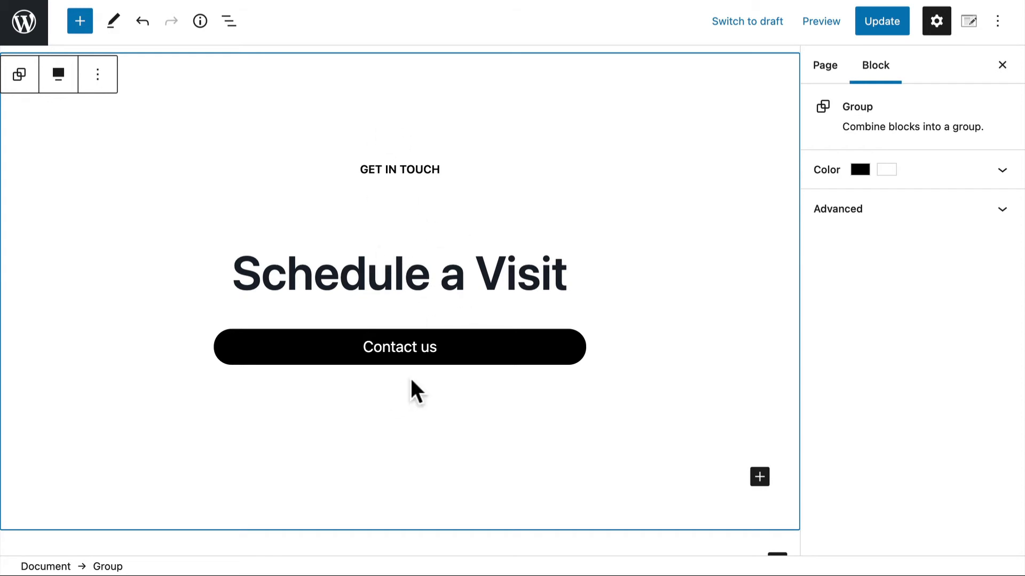
mouse_move(788, 352)
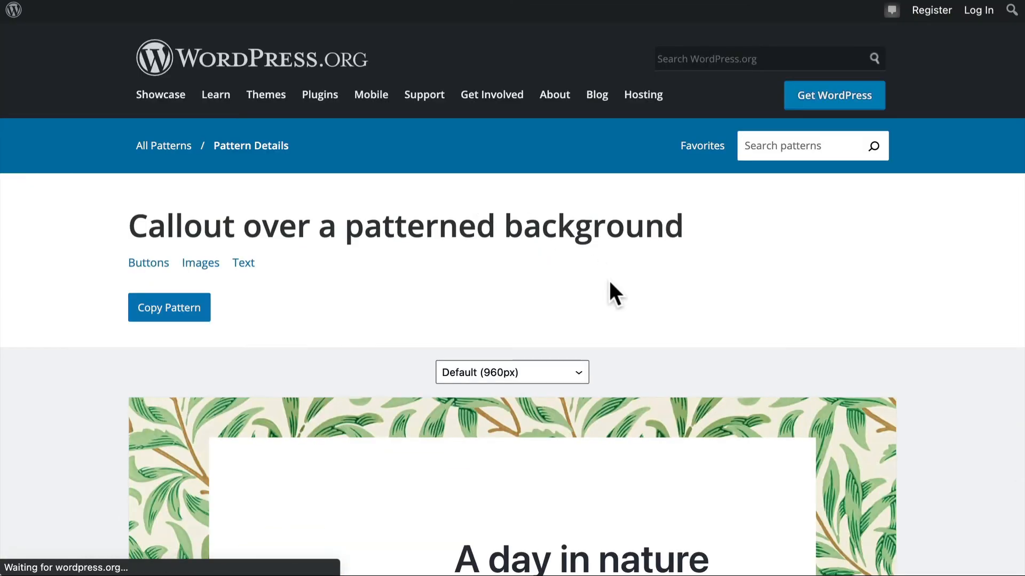
mouse_move(827, 309)
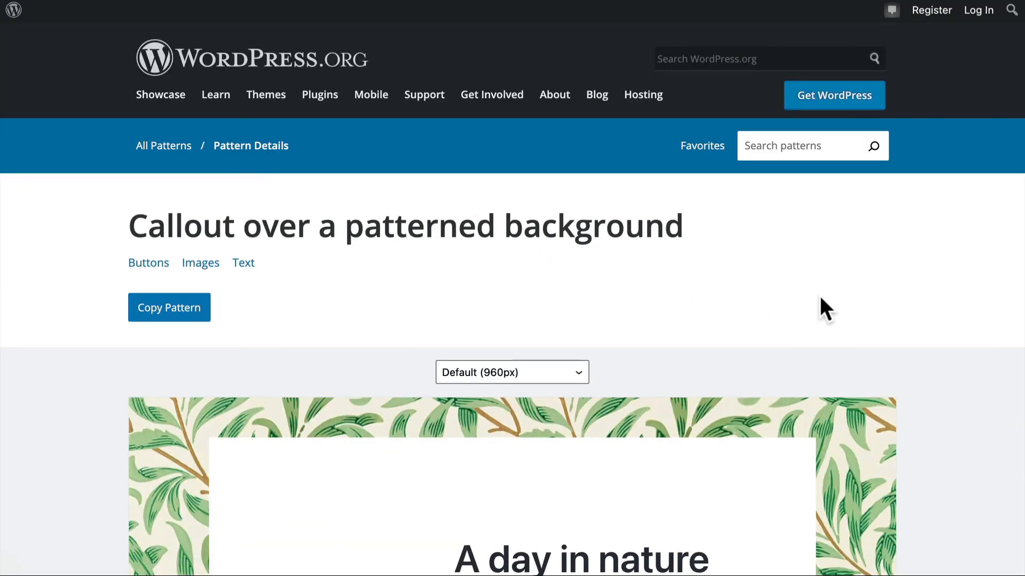
Preview the 'Callout over a patterned background' pattern at Medium (480px) width
scroll(down, 3)
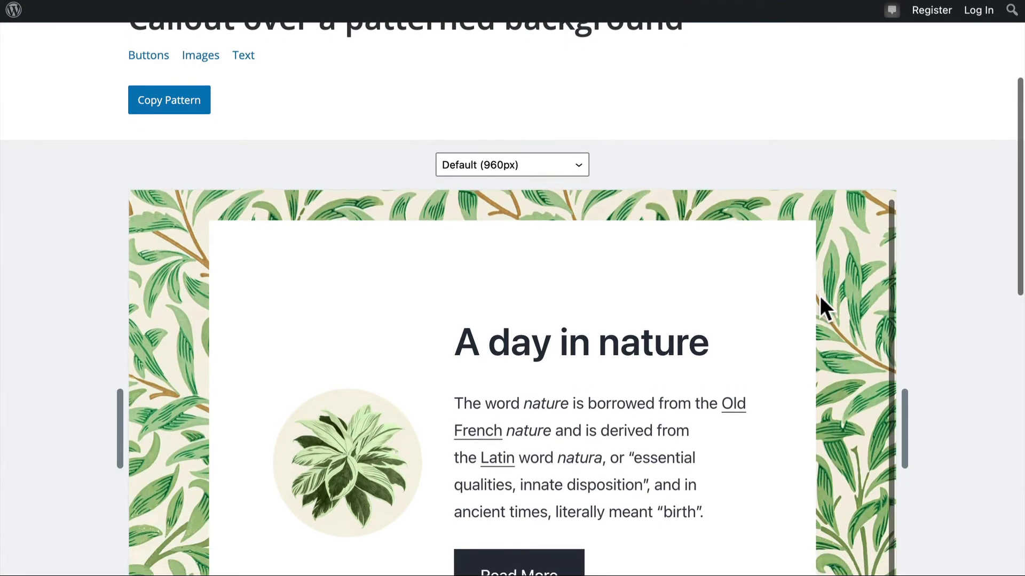
scroll(down, 3)
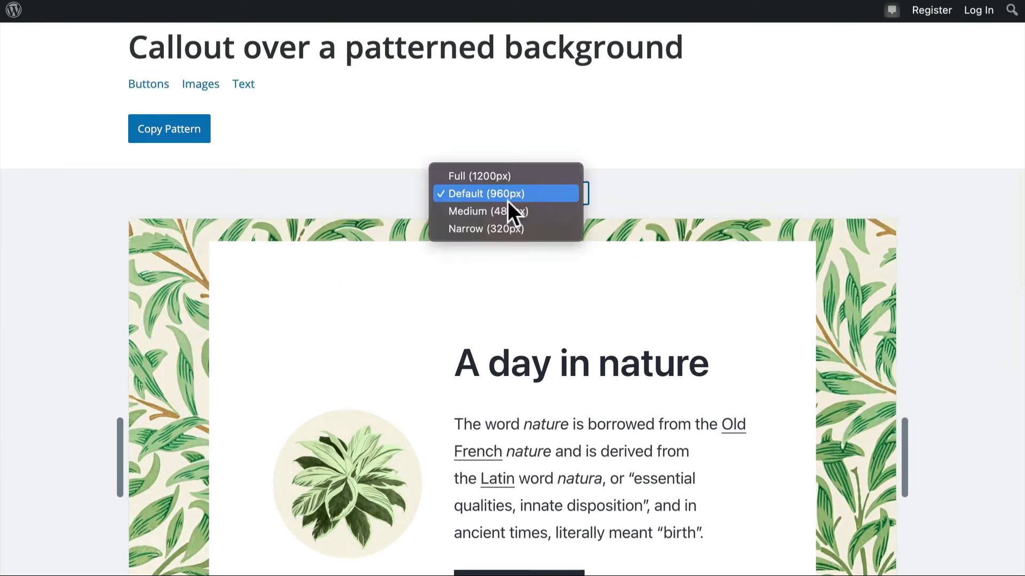
click(488, 212)
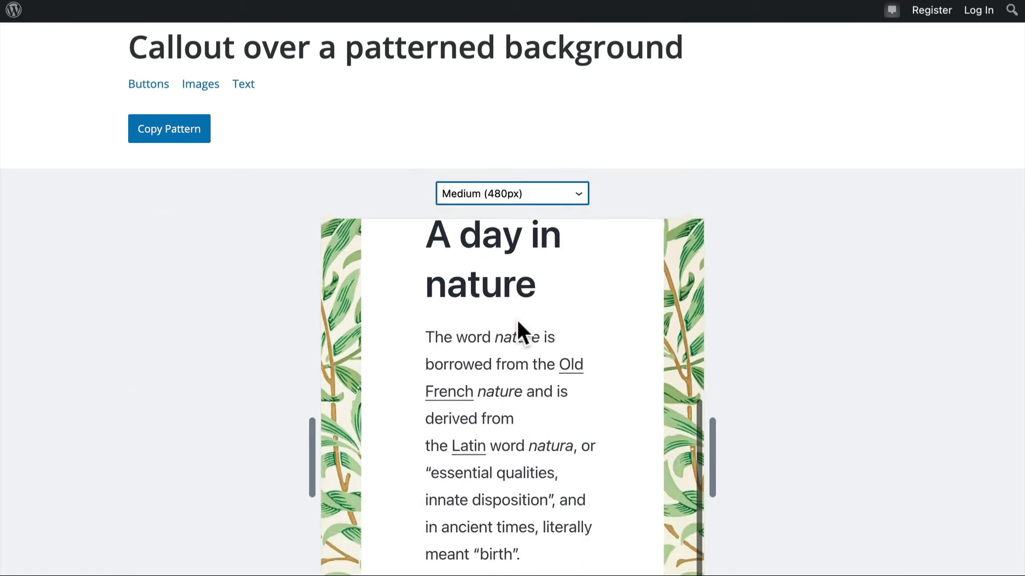
click(512, 193)
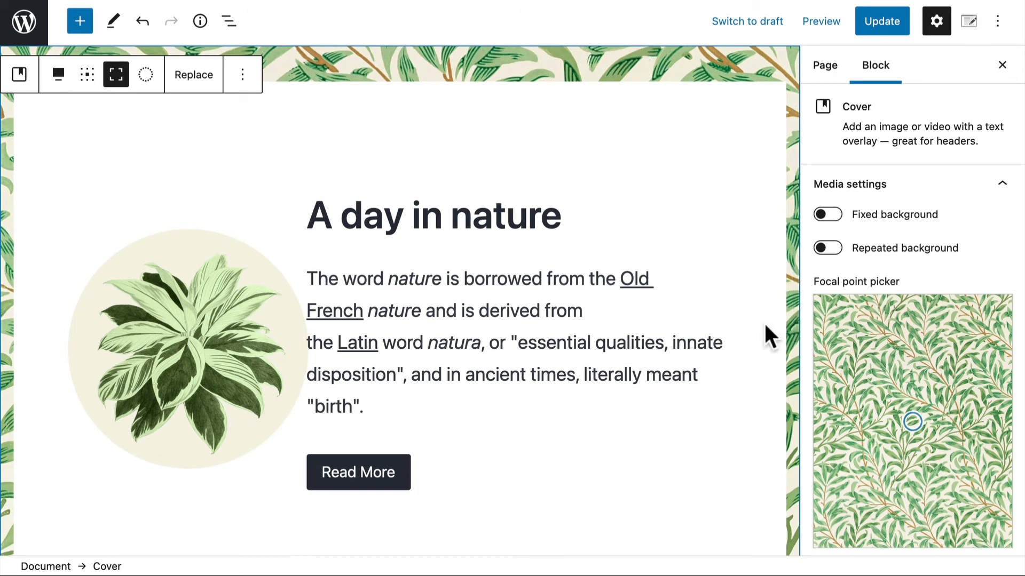
Select the round plant image inside the pasted 'A day in nature' callout
scroll(down, 3)
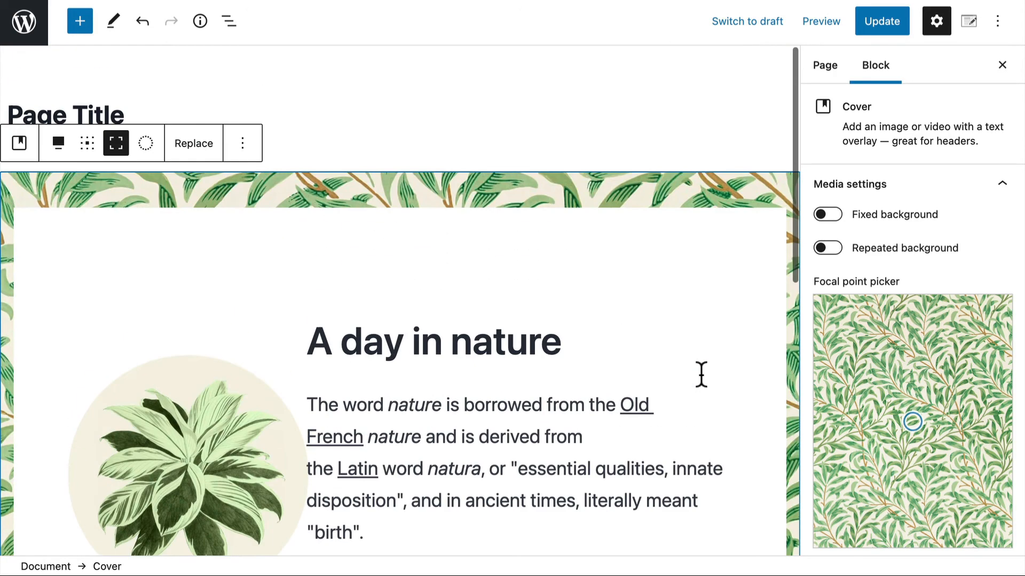
mouse_move(375, 189)
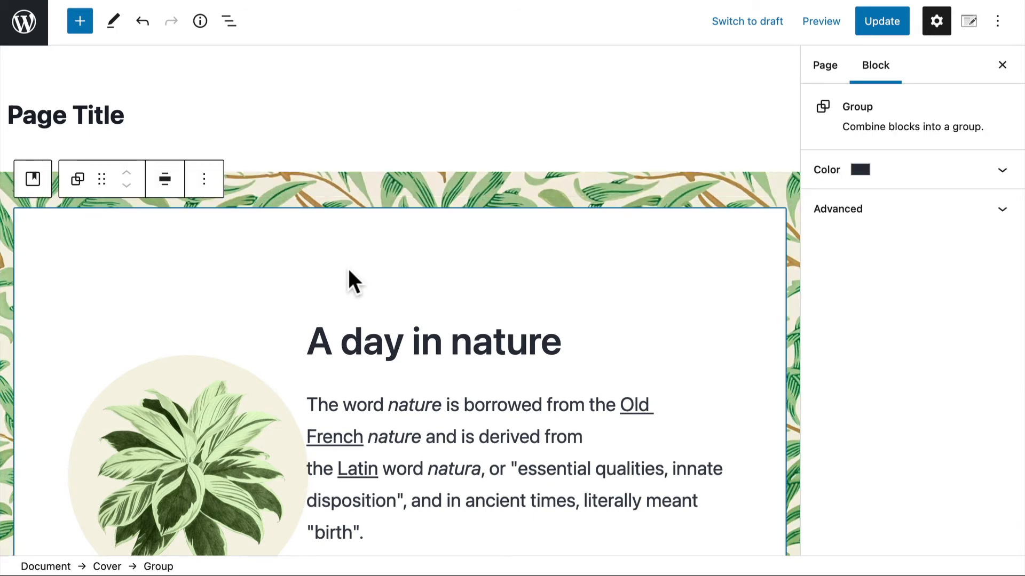
mouse_move(862, 176)
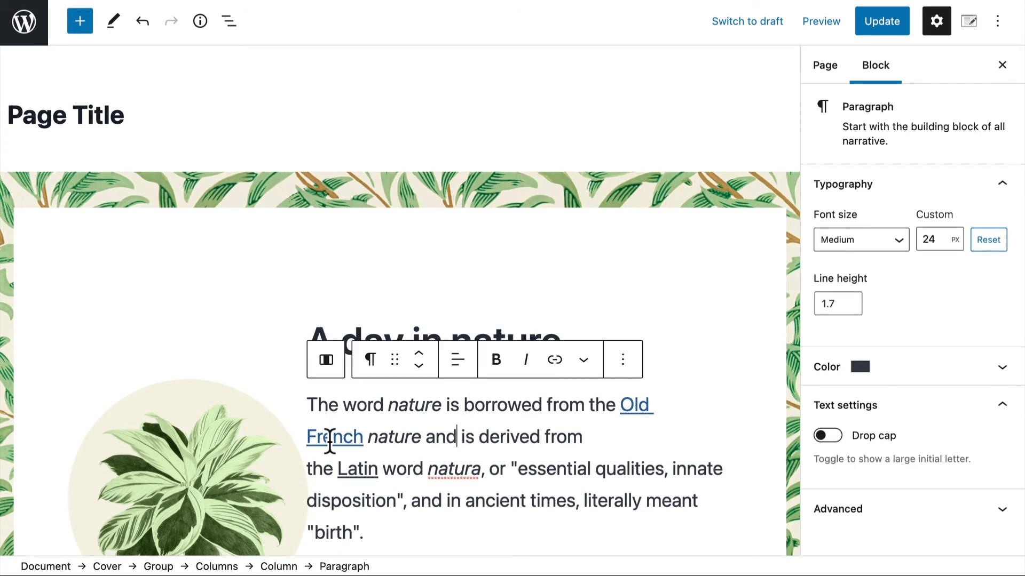
click(186, 457)
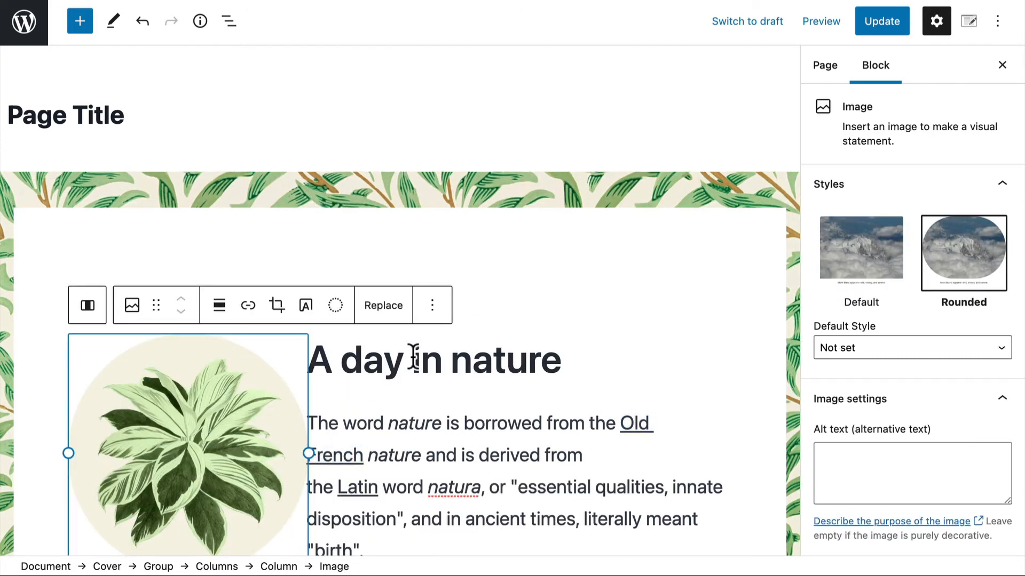
scroll(down, 3)
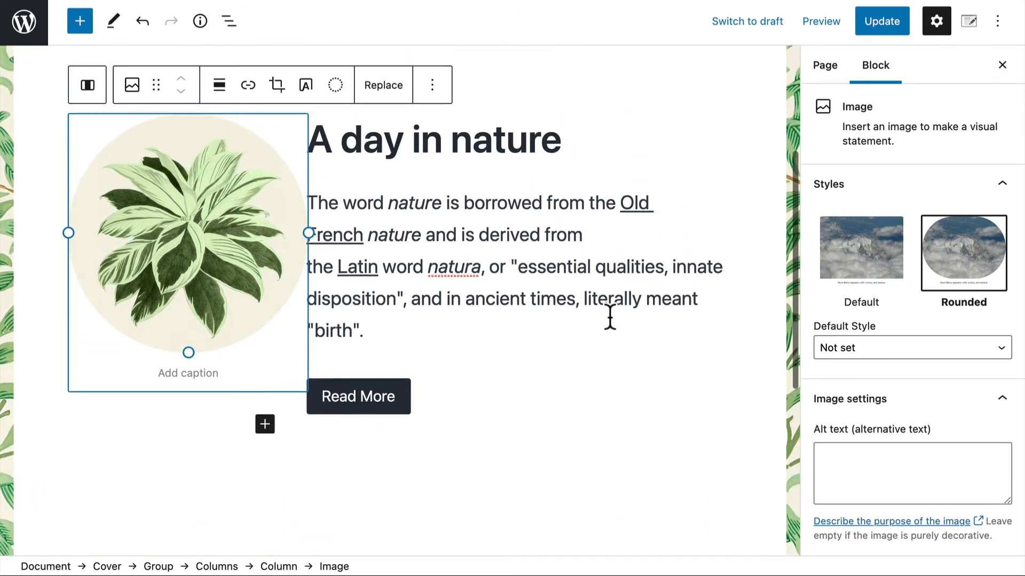
scroll(down, 3)
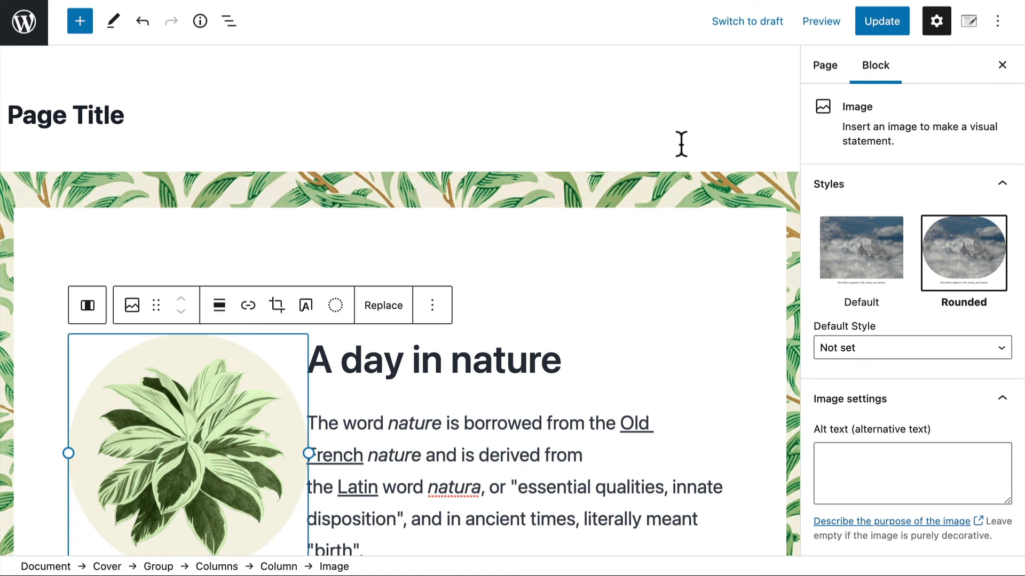
mouse_move(583, 380)
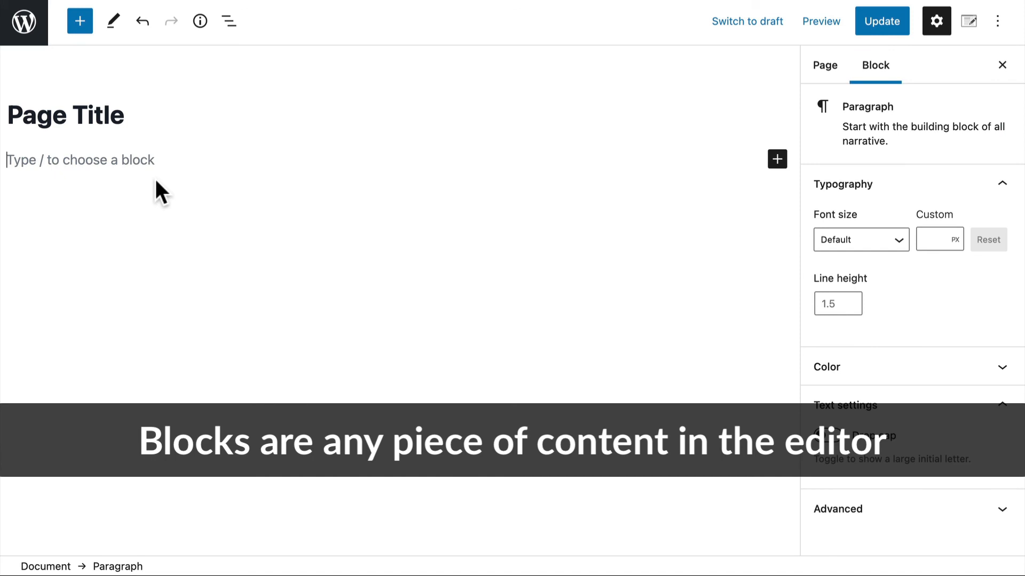
Open the full block library and browse its Patterns tab categories
click(777, 159)
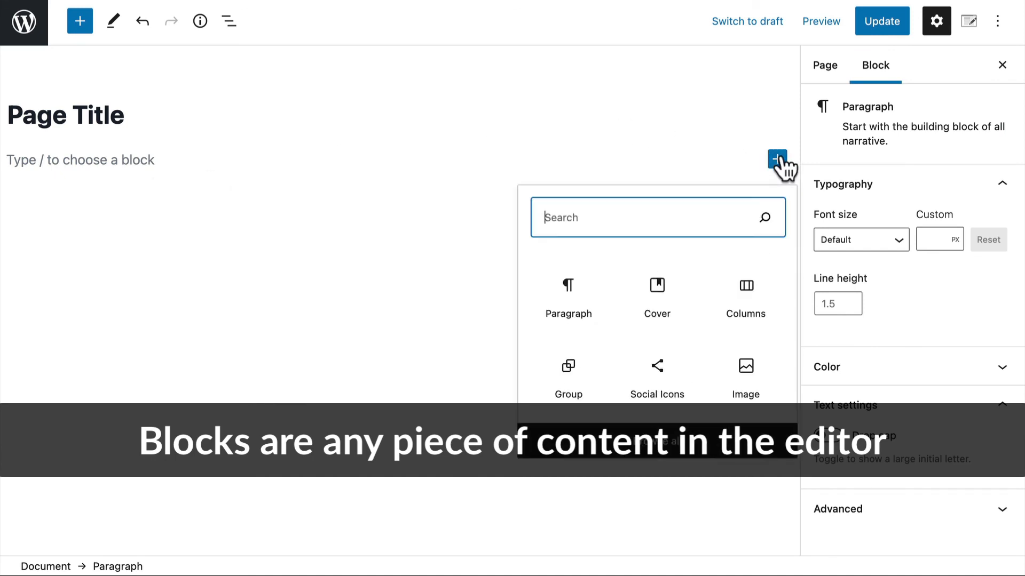
click(80, 21)
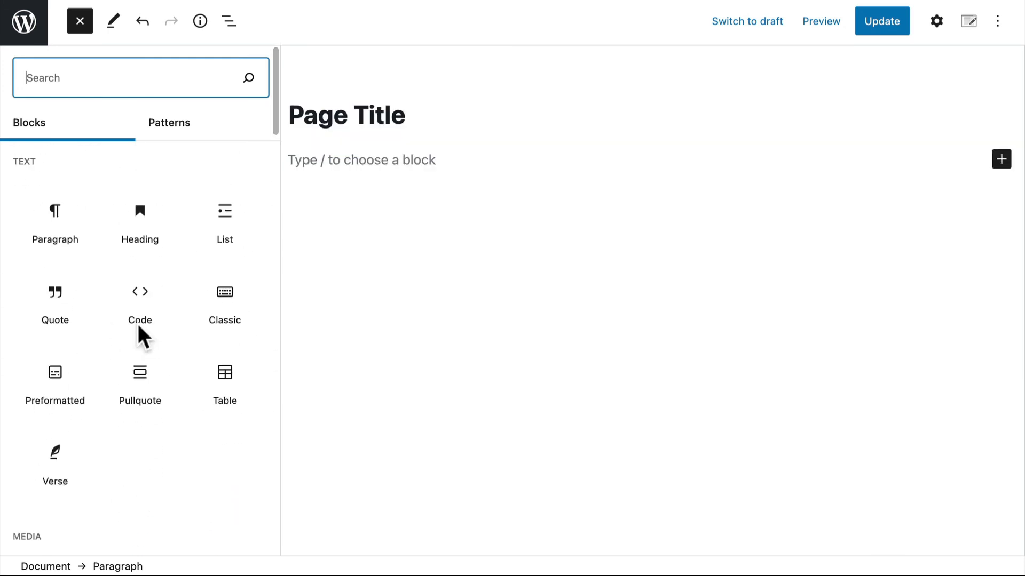
mouse_move(140, 300)
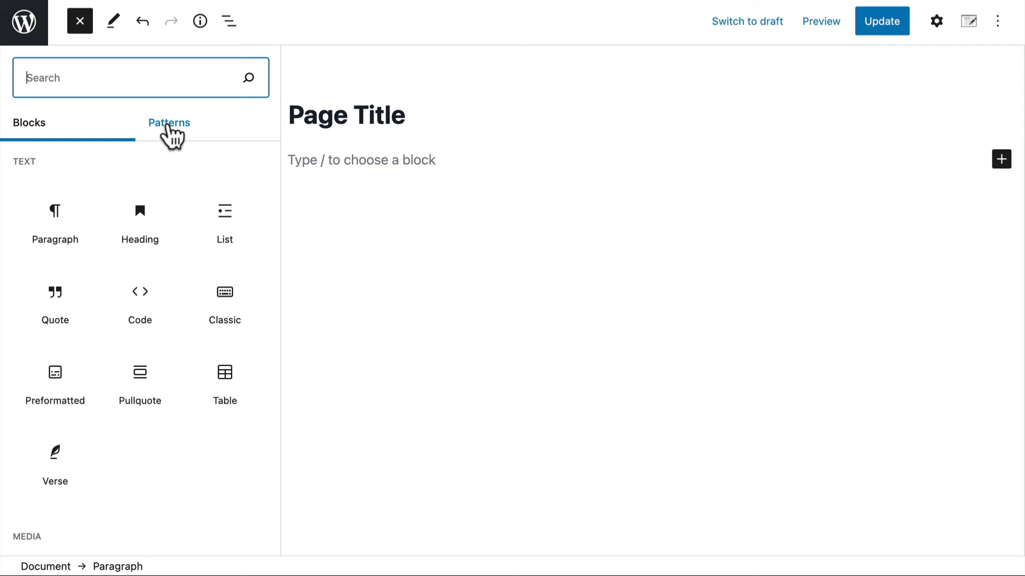
click(169, 122)
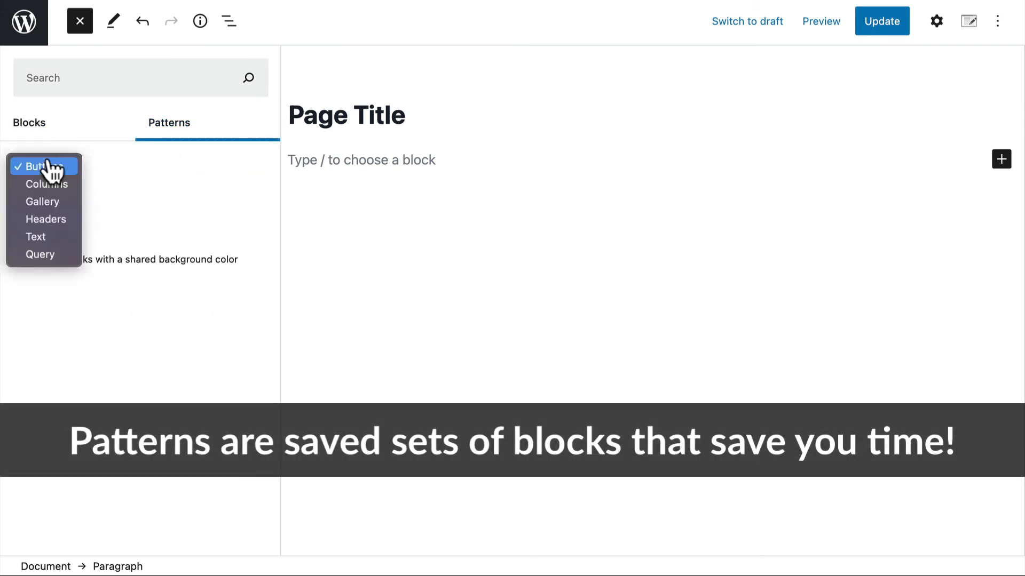
scroll(down, 3)
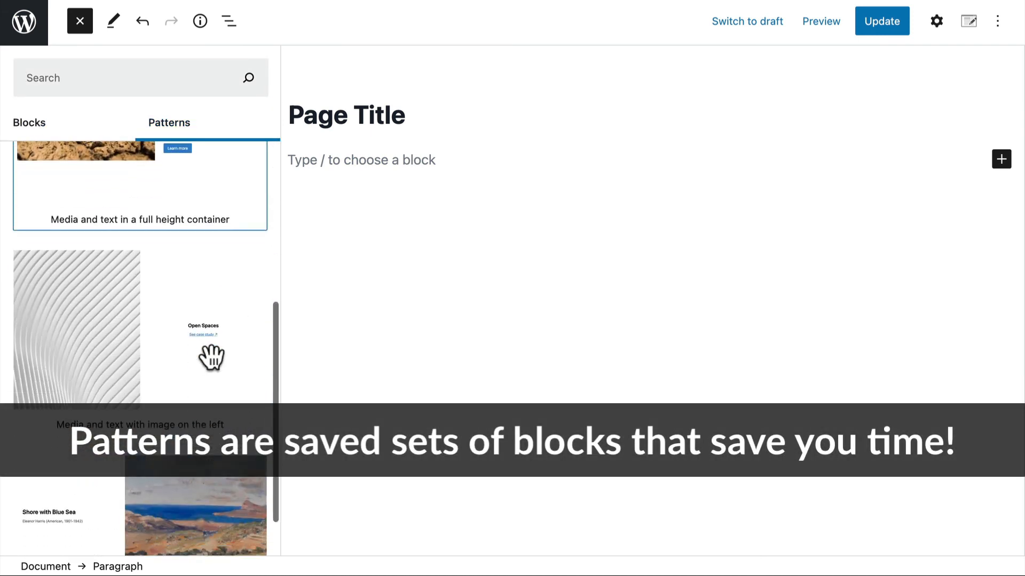
scroll(down, 3)
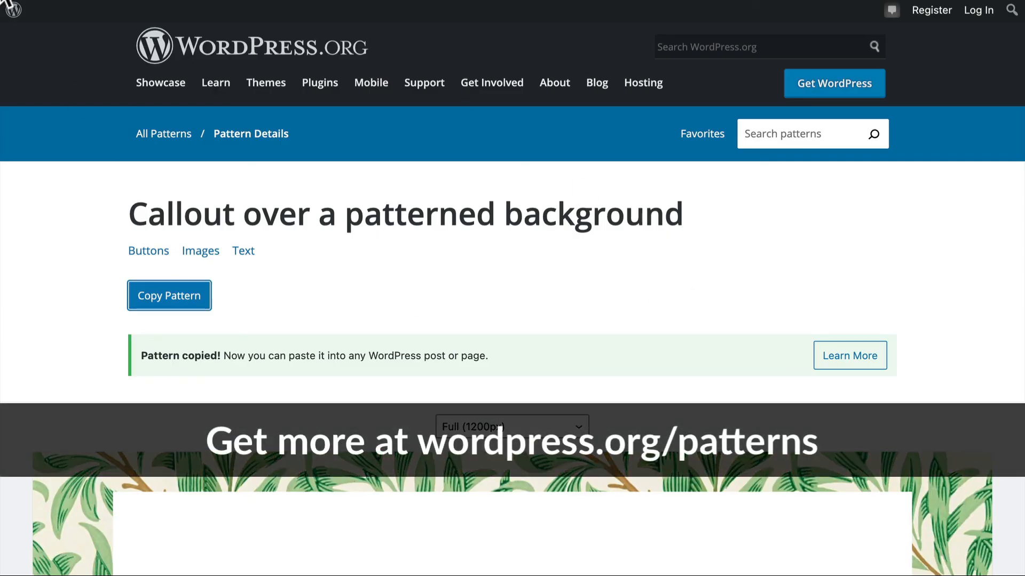
Open the Buttons category from the pattern details page and scroll through its patterns
click(163, 134)
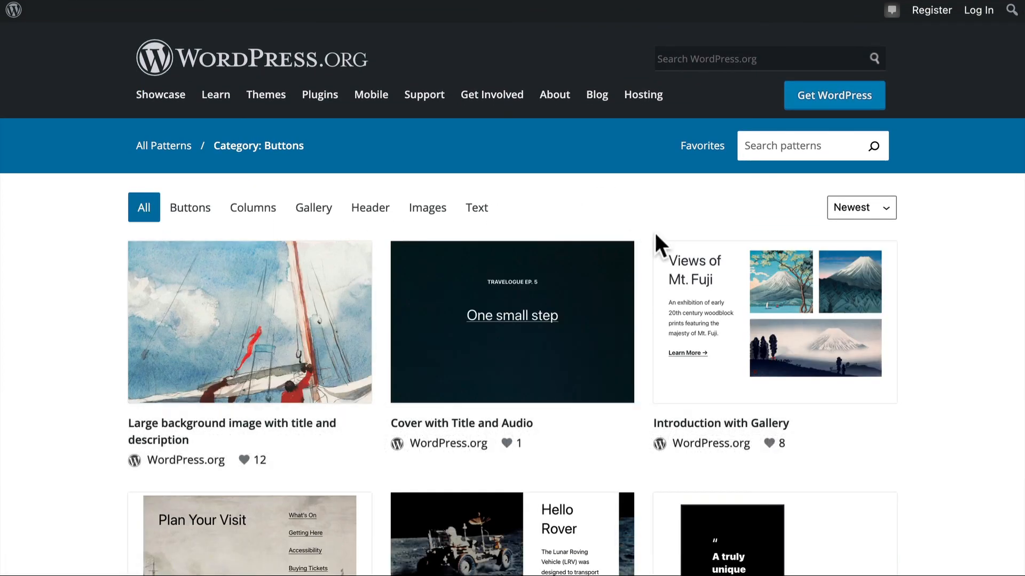
mouse_move(639, 193)
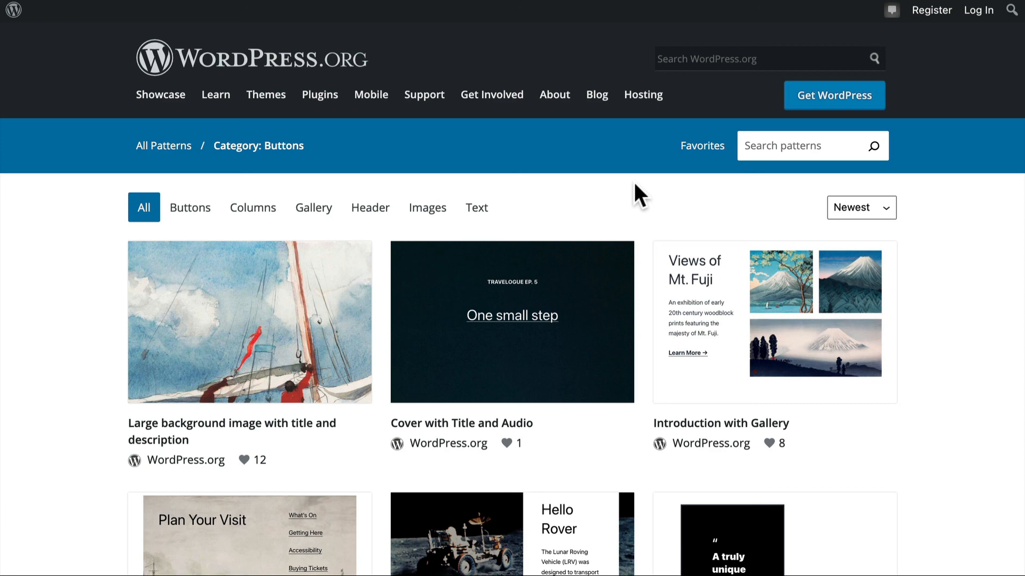
scroll(down, 3)
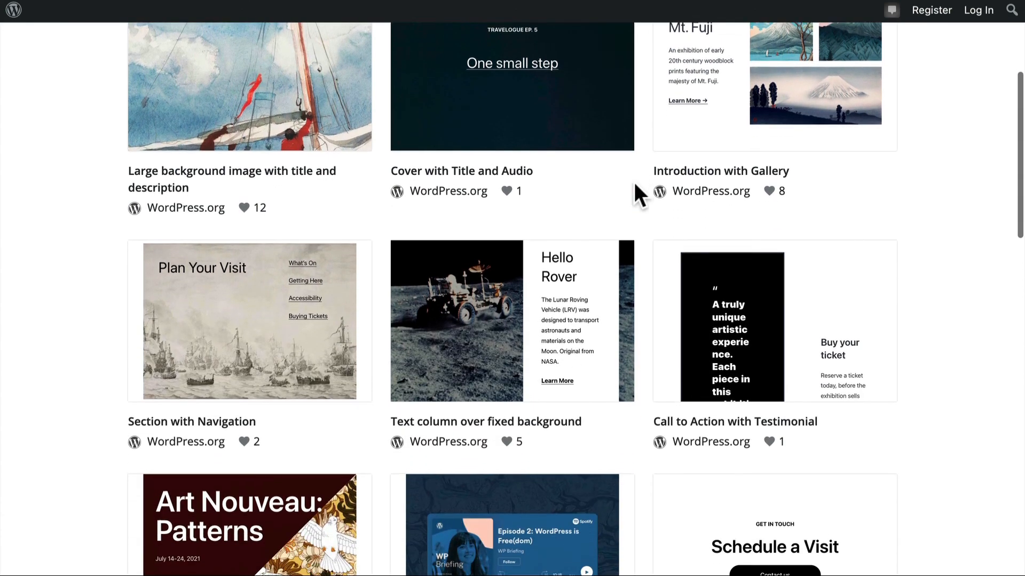
scroll(down, 3)
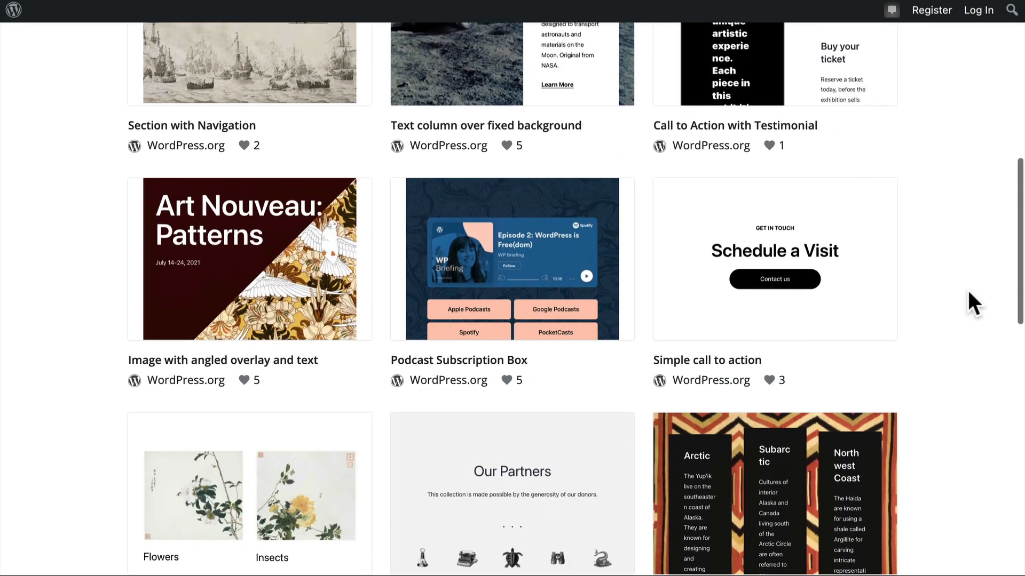
scroll(down, 3)
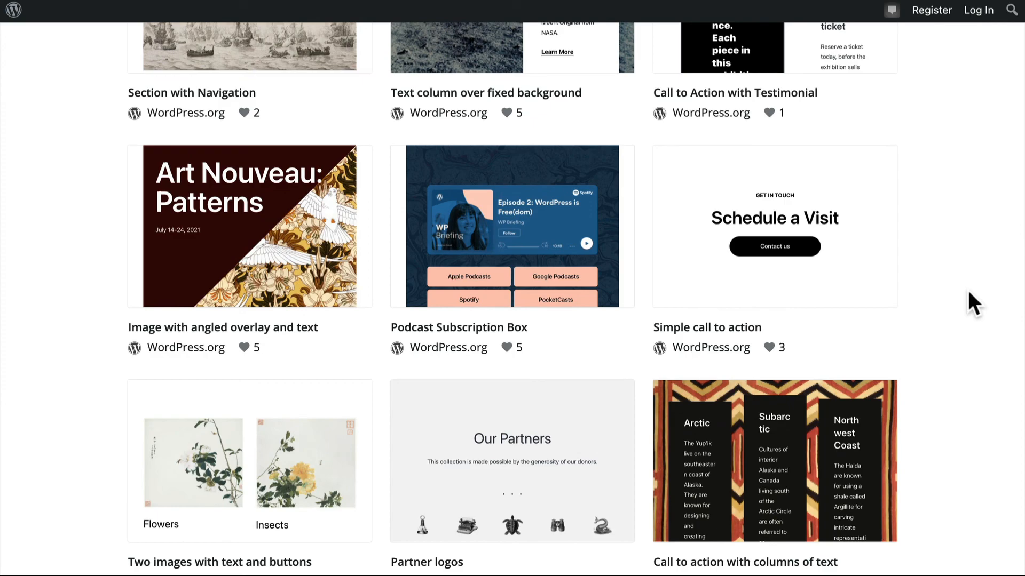